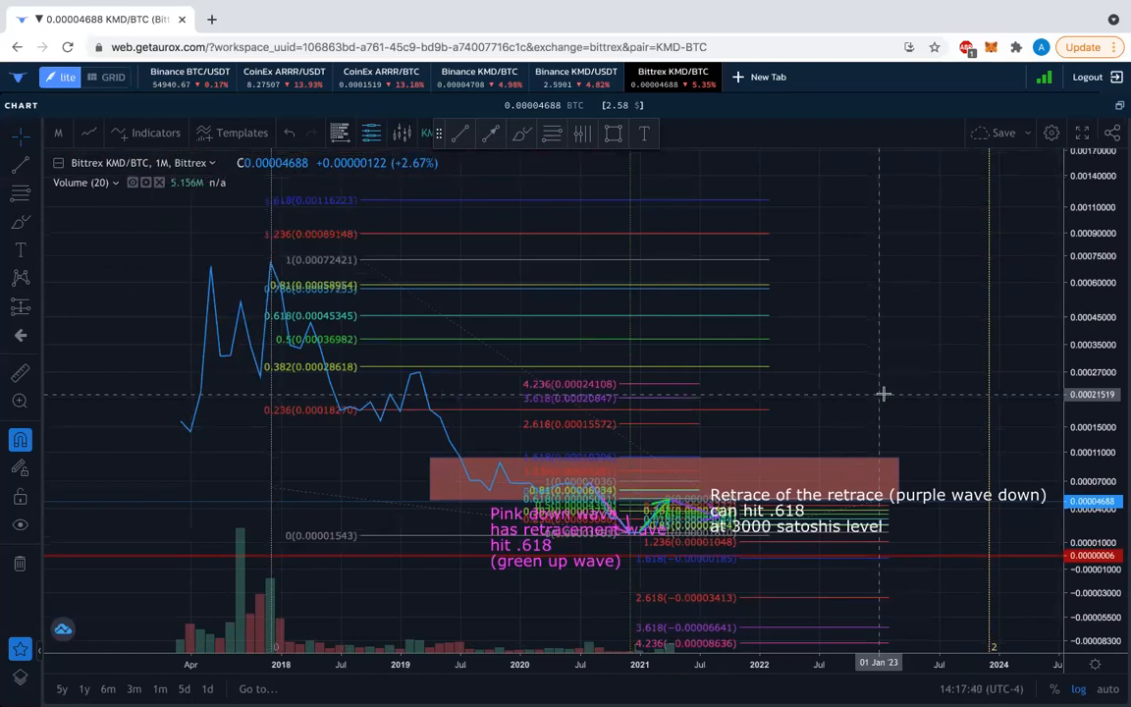
pyautogui.moveTo(935, 599)
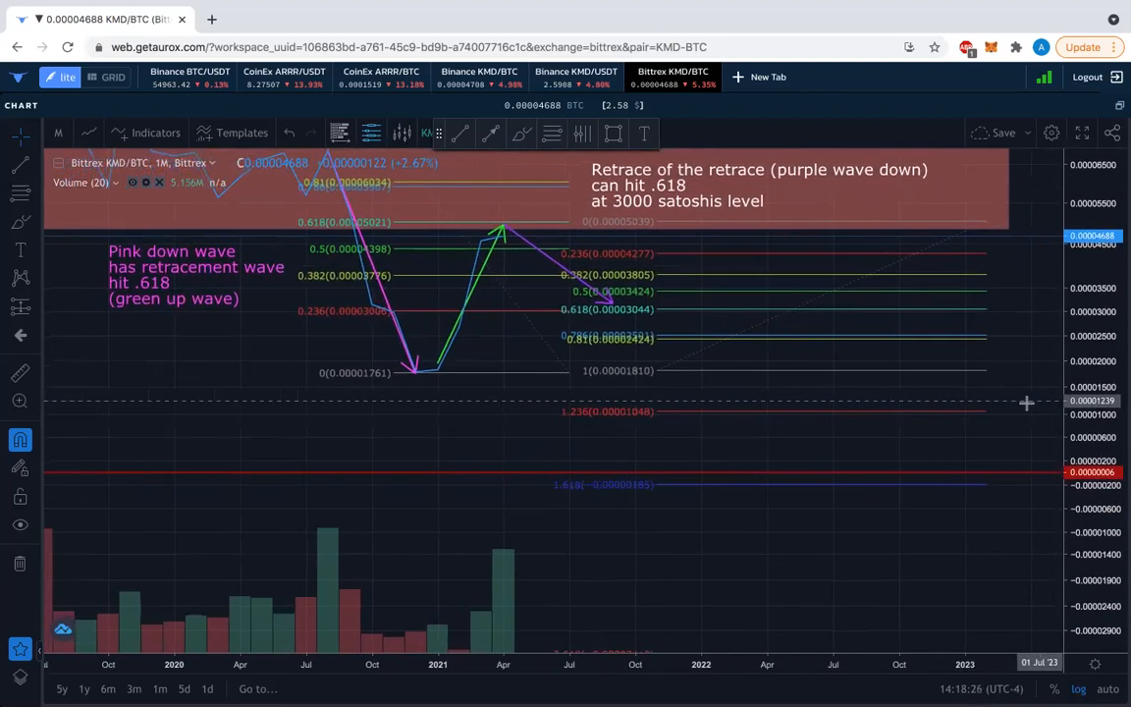
pyautogui.moveTo(1019, 346)
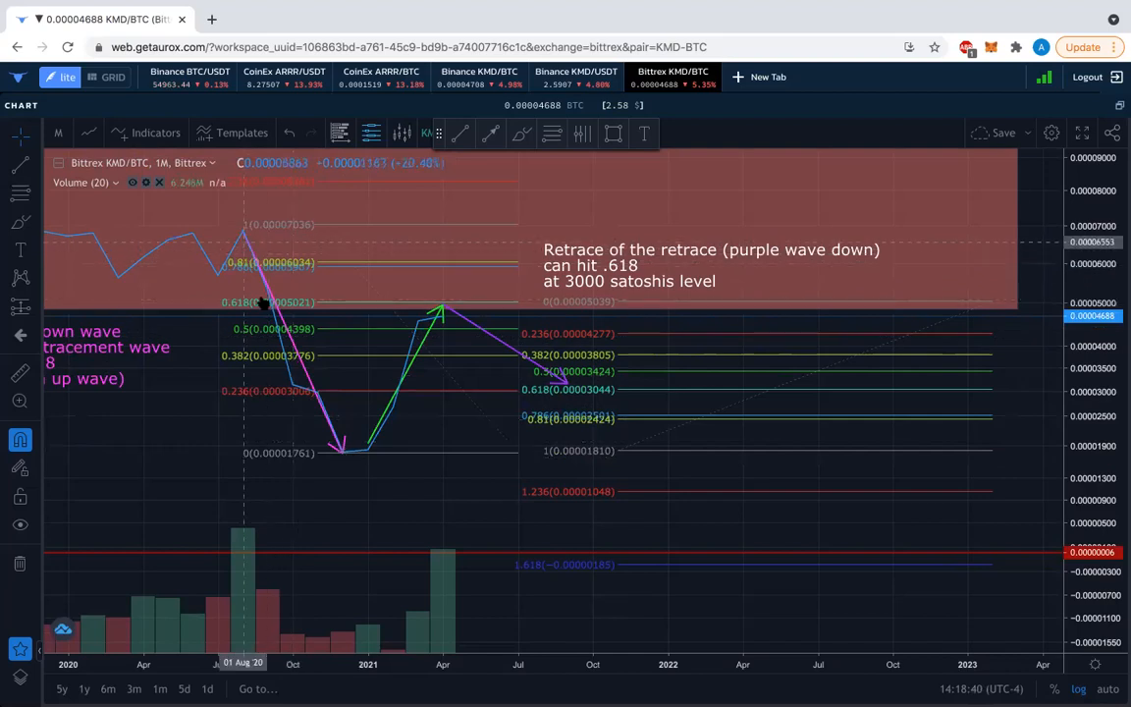
pyautogui.moveTo(436, 316)
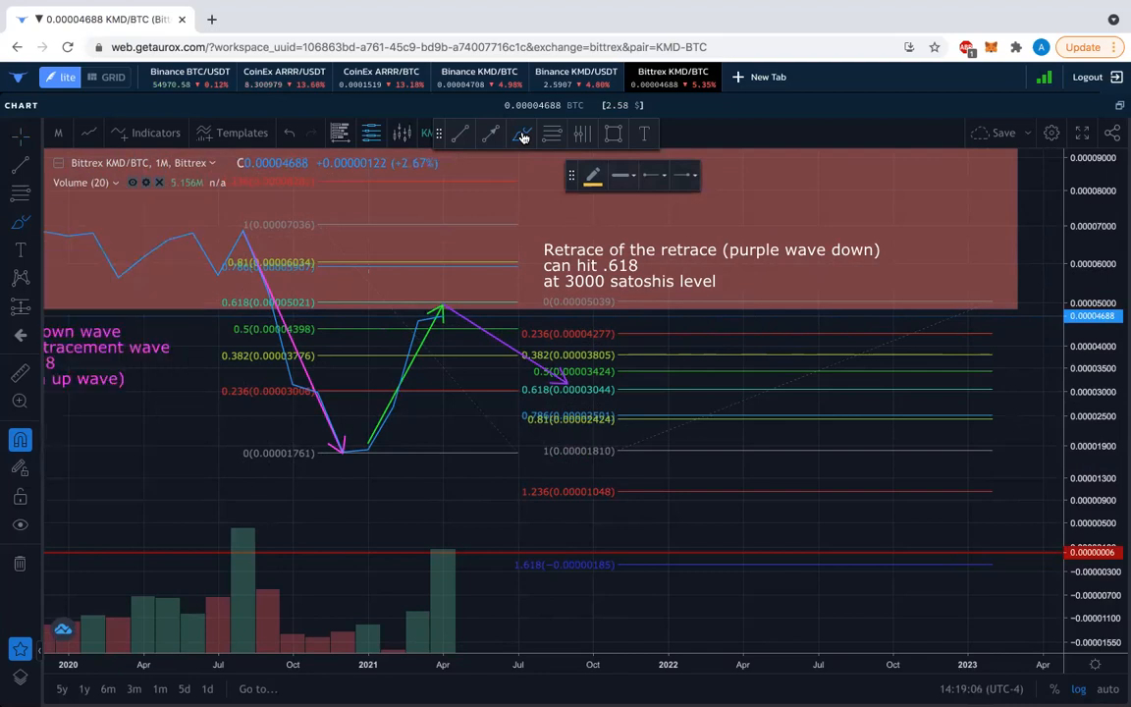
pyautogui.moveTo(518, 173)
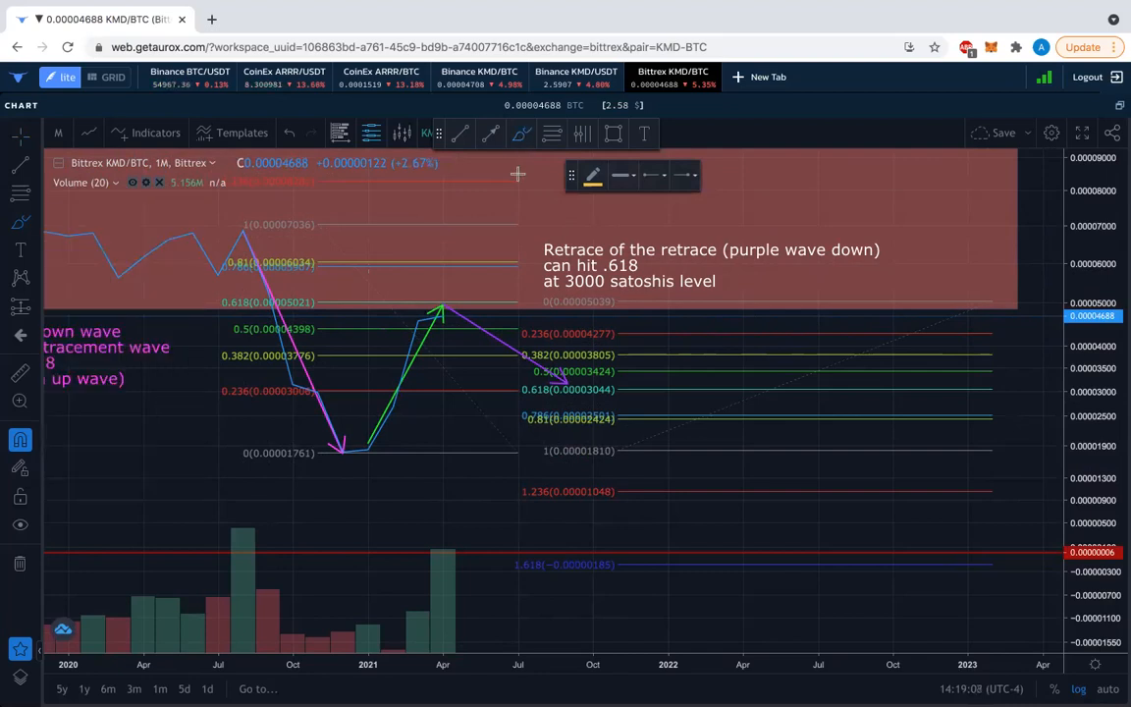
pyautogui.moveTo(310, 255)
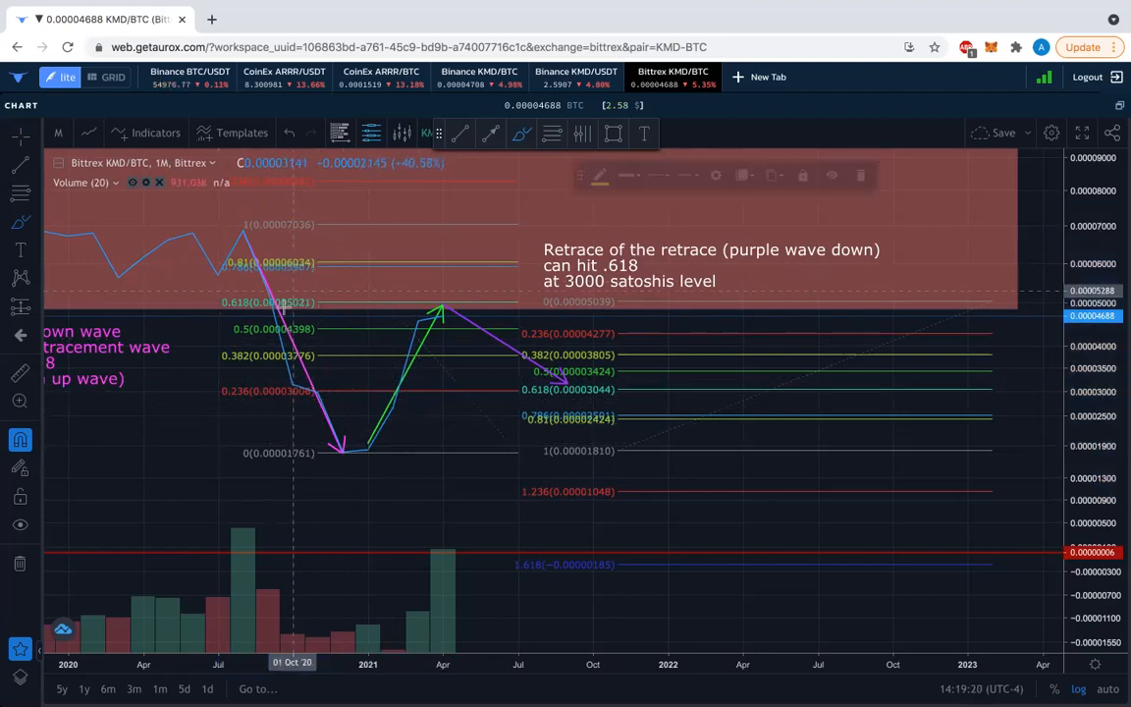
pyautogui.moveTo(332, 291)
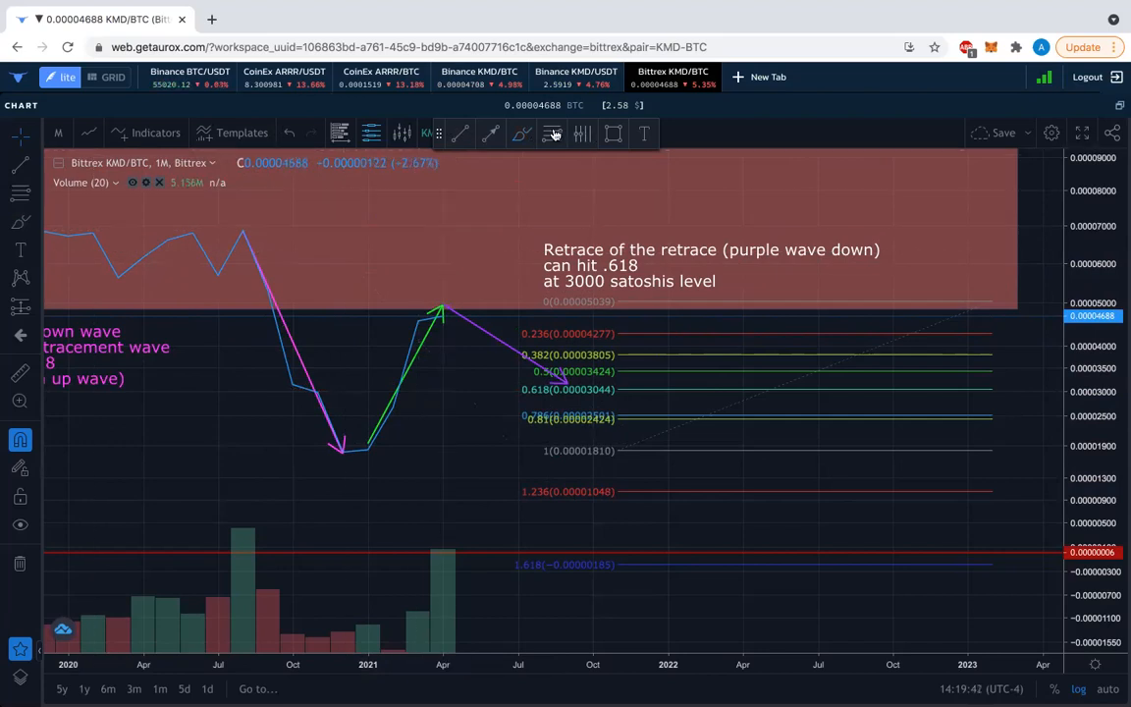
pyautogui.moveTo(285, 228)
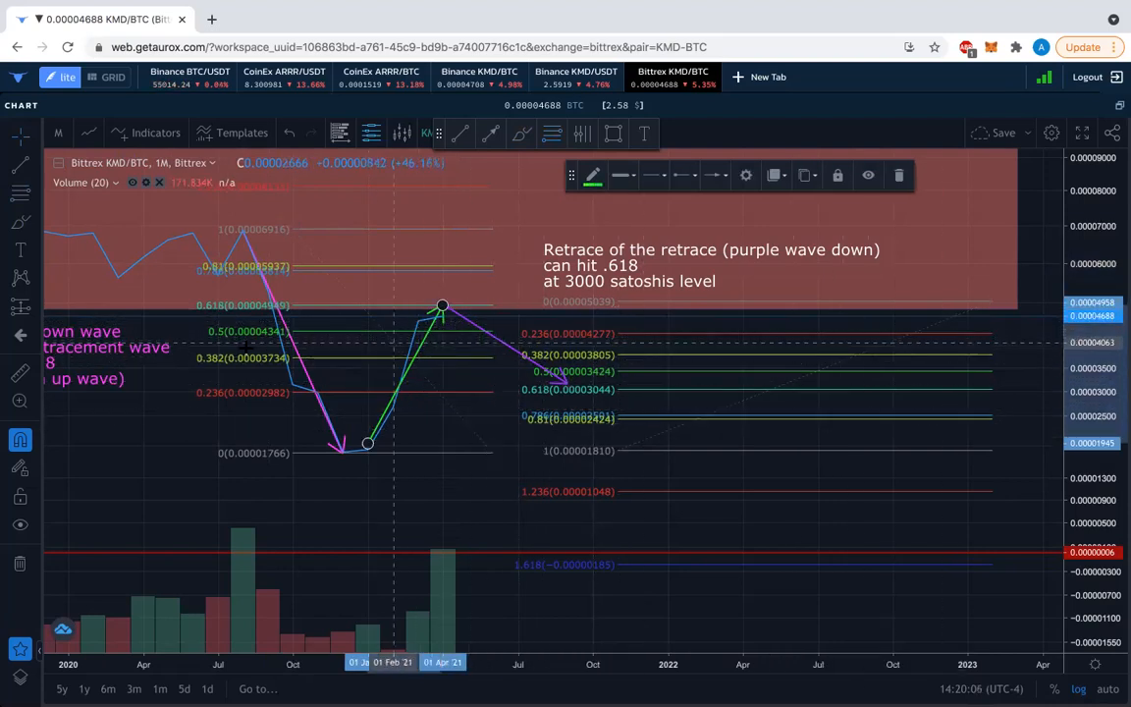
# Step: Re-anchor the Fib retracement on the pink wave and switch KMD/BTC price to candlesticks
pyautogui.click(20, 522)
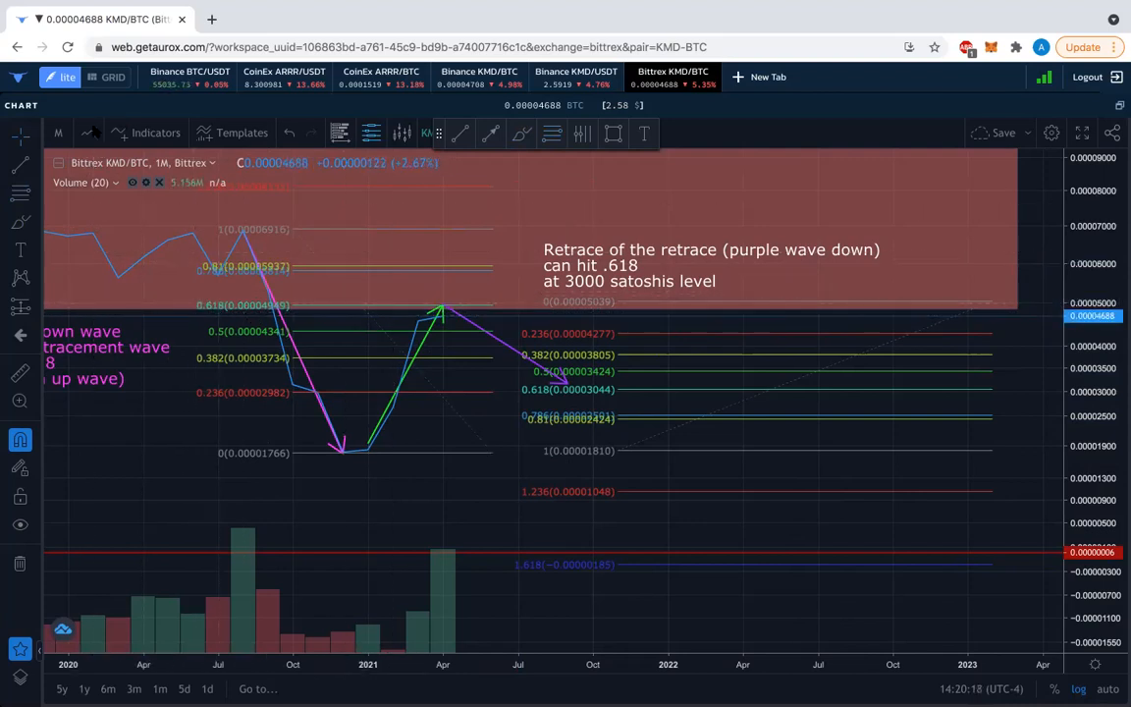
pyautogui.click(86, 134)
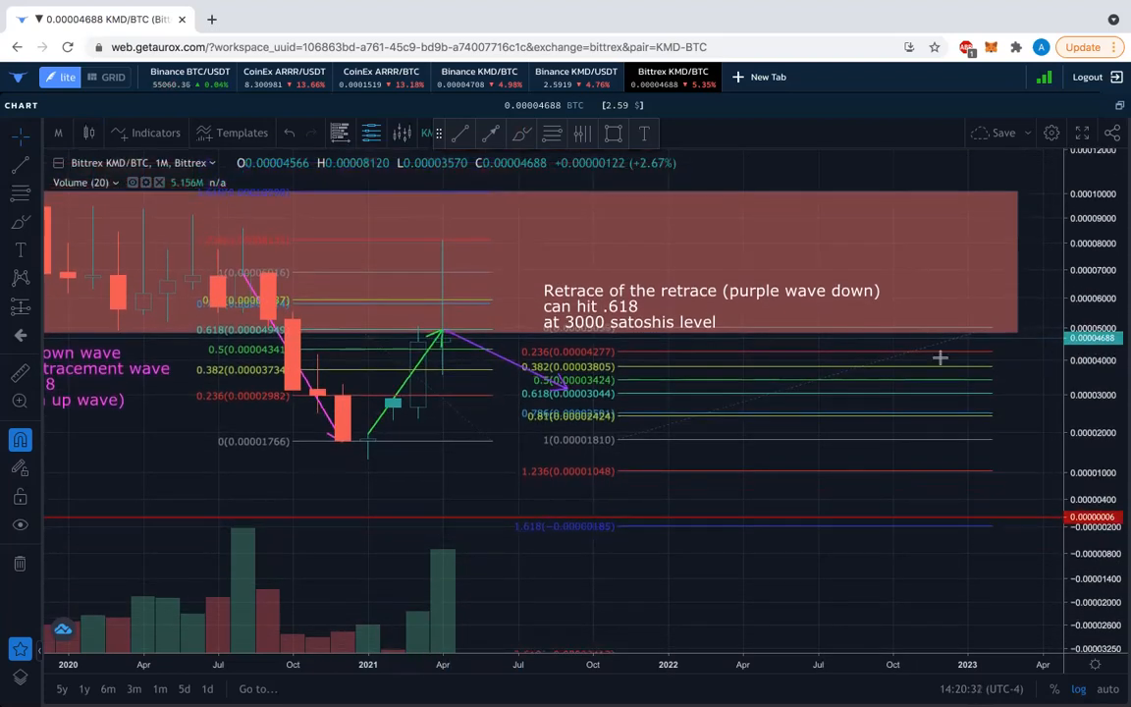
pyautogui.moveTo(640, 495)
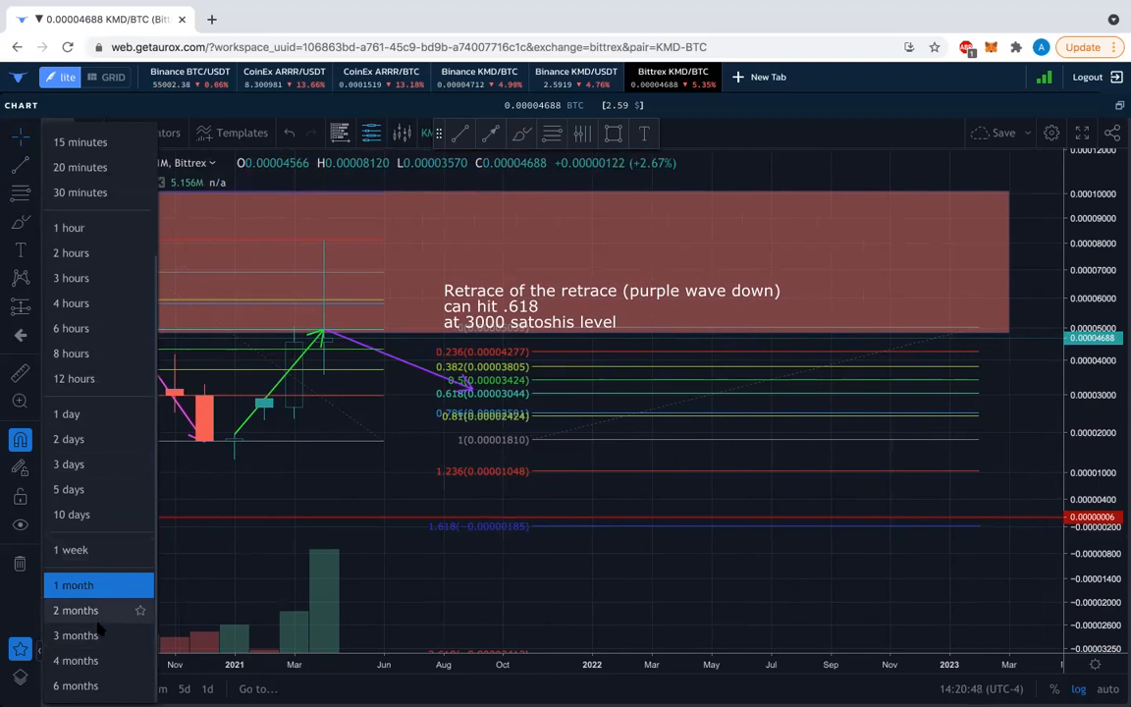
# Step: Set the KMD/BTC chart interval to 1 week
pyautogui.click(73, 585)
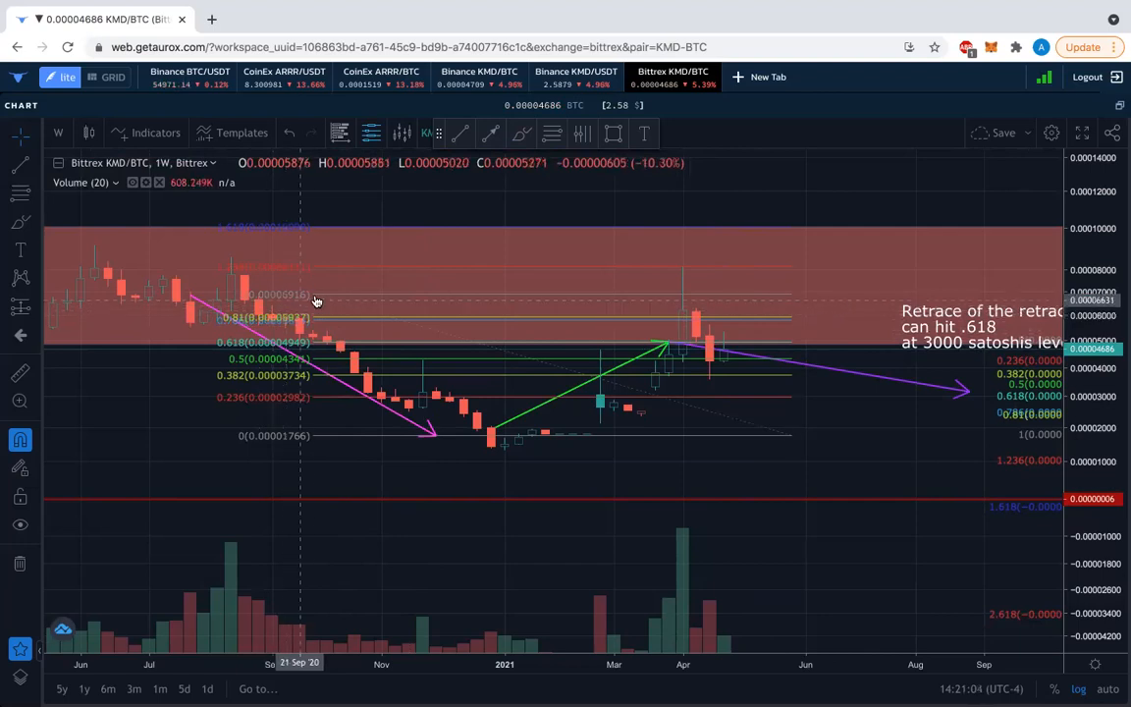
pyautogui.moveTo(322, 271)
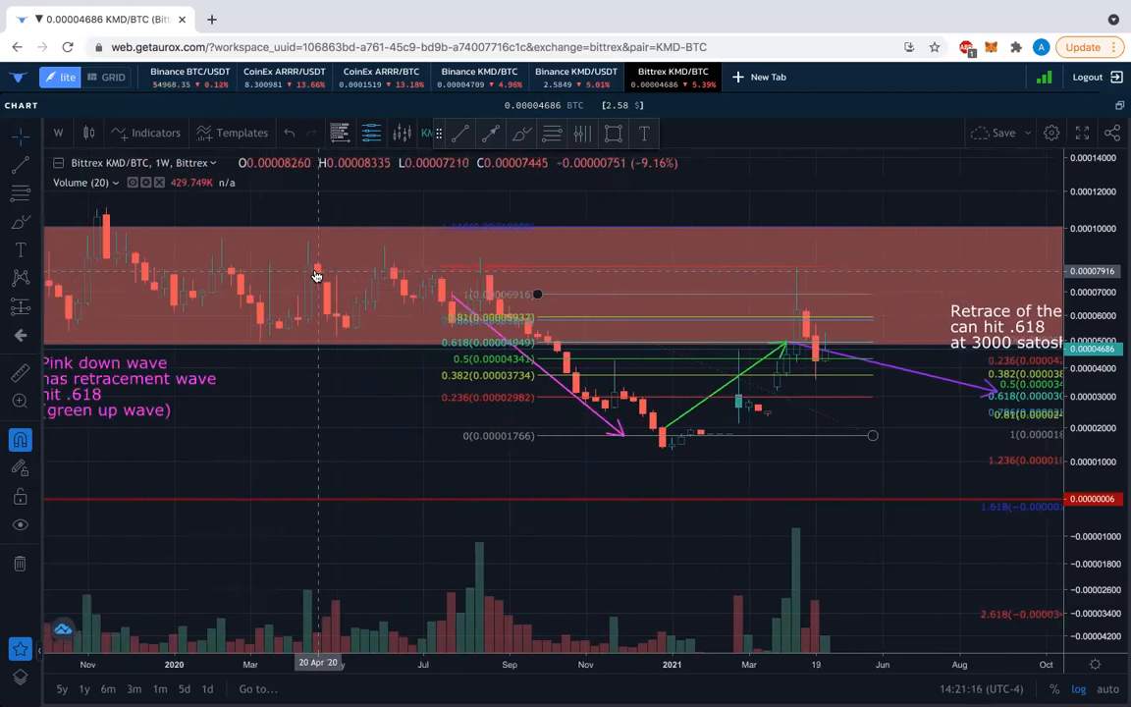
pyautogui.moveTo(651, 499)
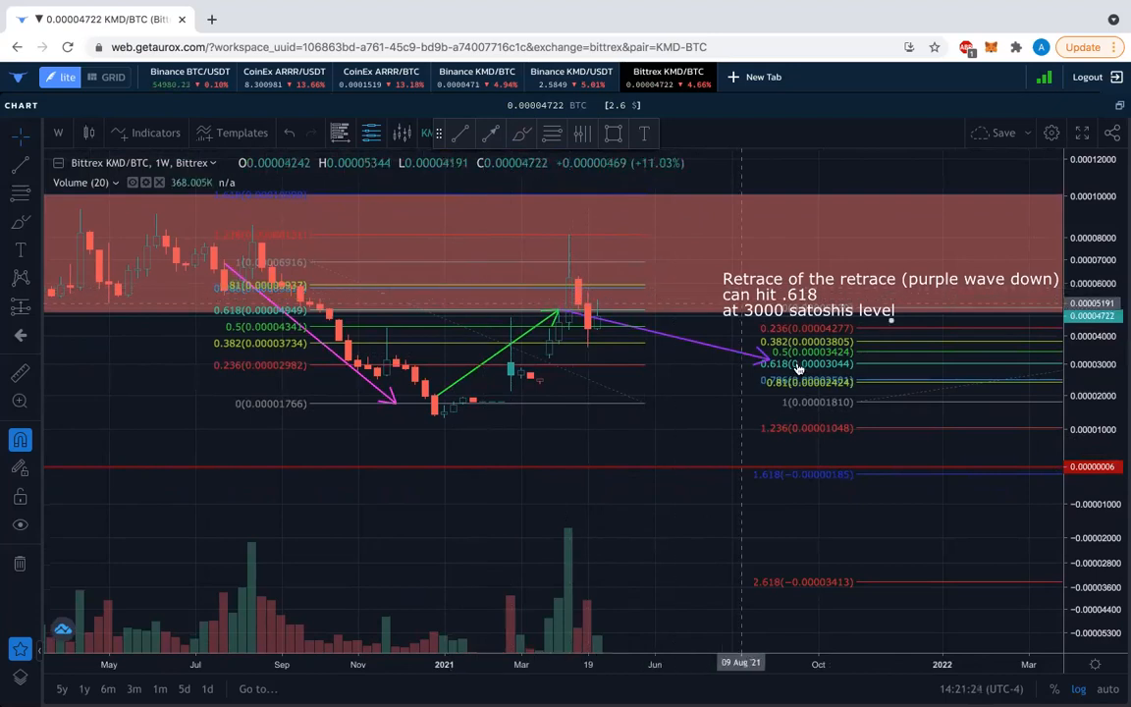
pyautogui.moveTo(487, 377)
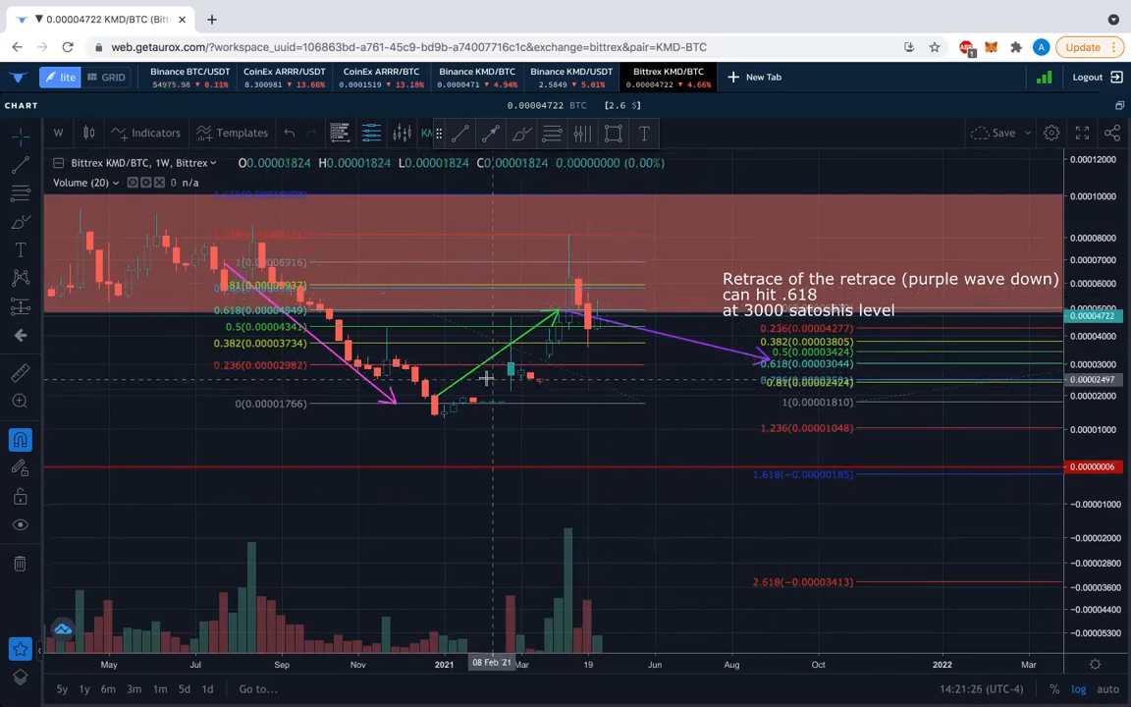
pyautogui.moveTo(530, 391)
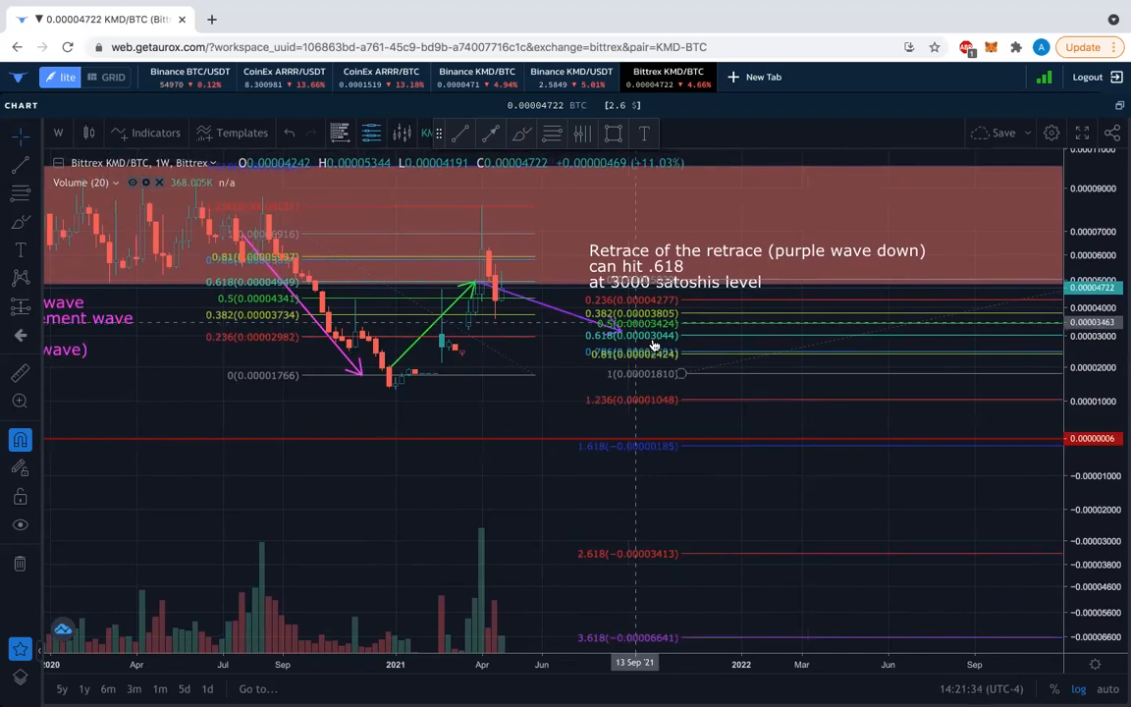
pyautogui.moveTo(672, 402)
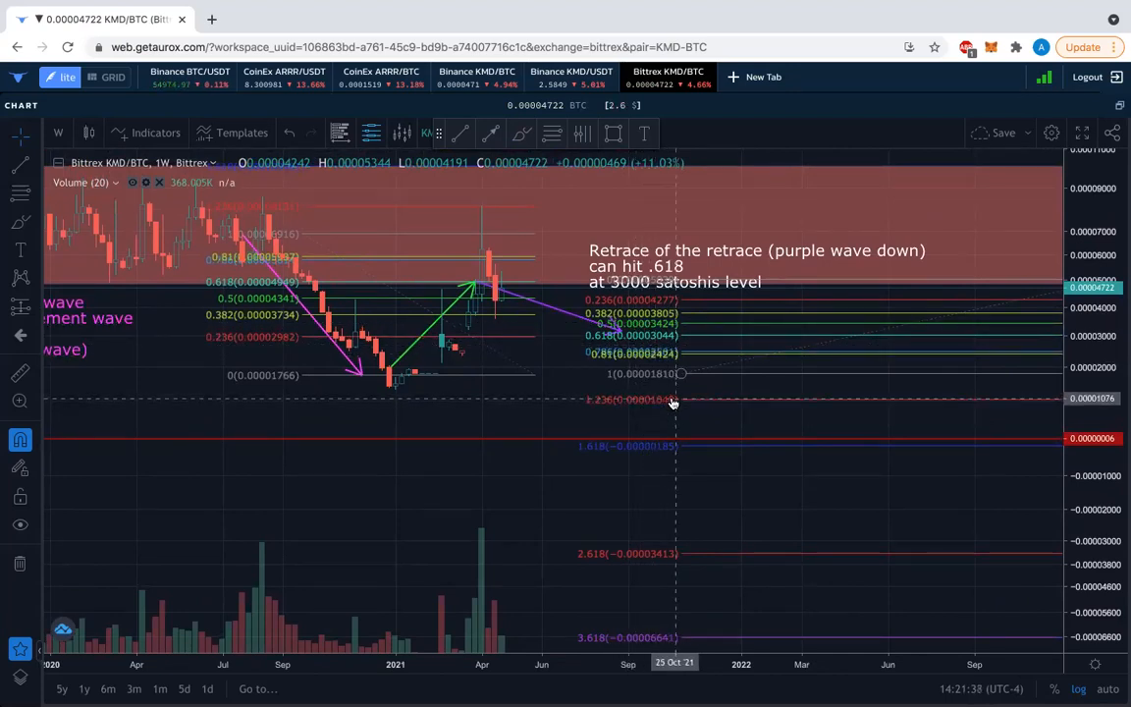
pyautogui.moveTo(691, 403)
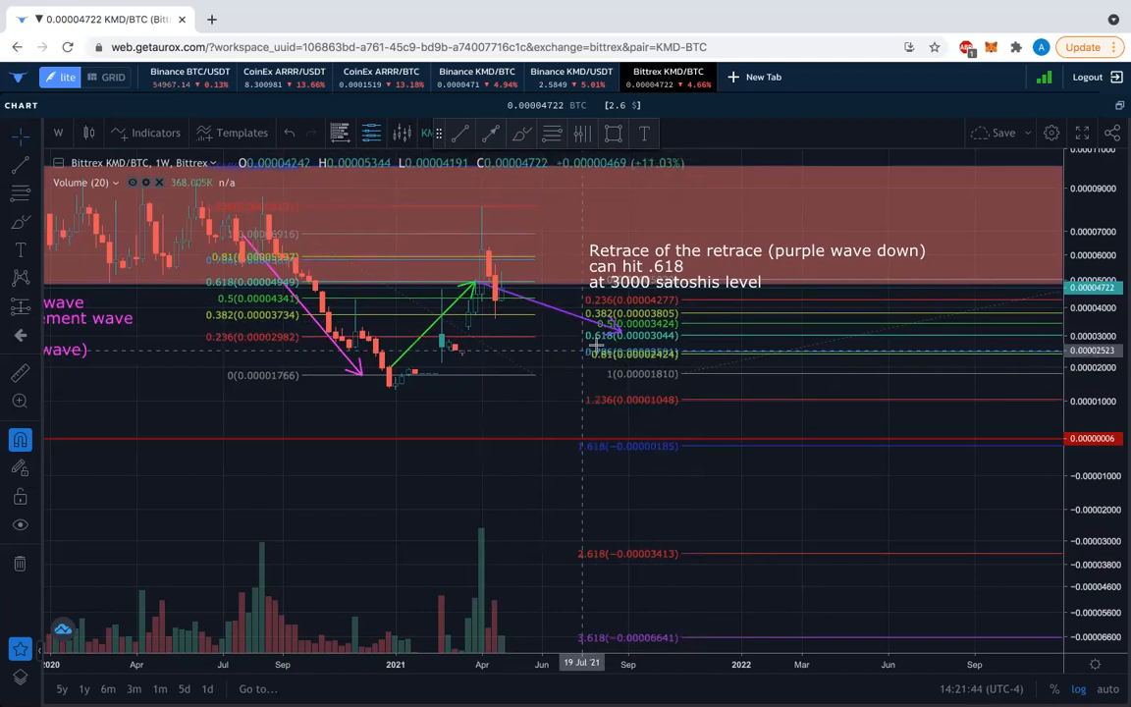
pyautogui.moveTo(613, 334)
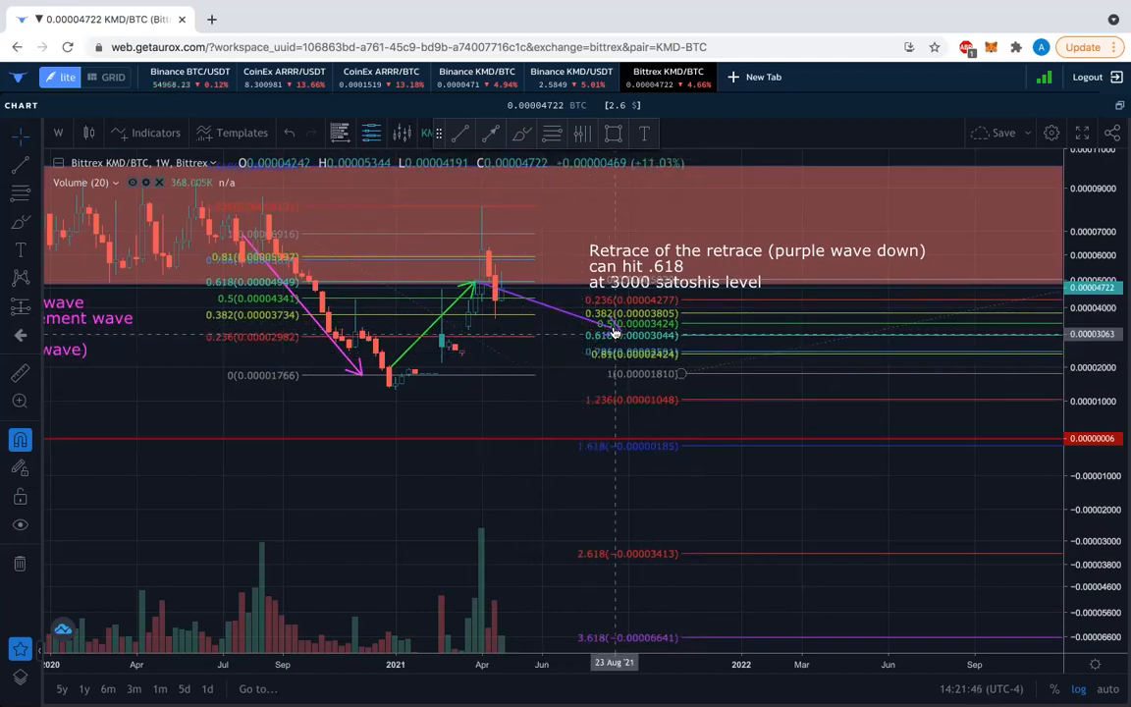
pyautogui.moveTo(1099, 210)
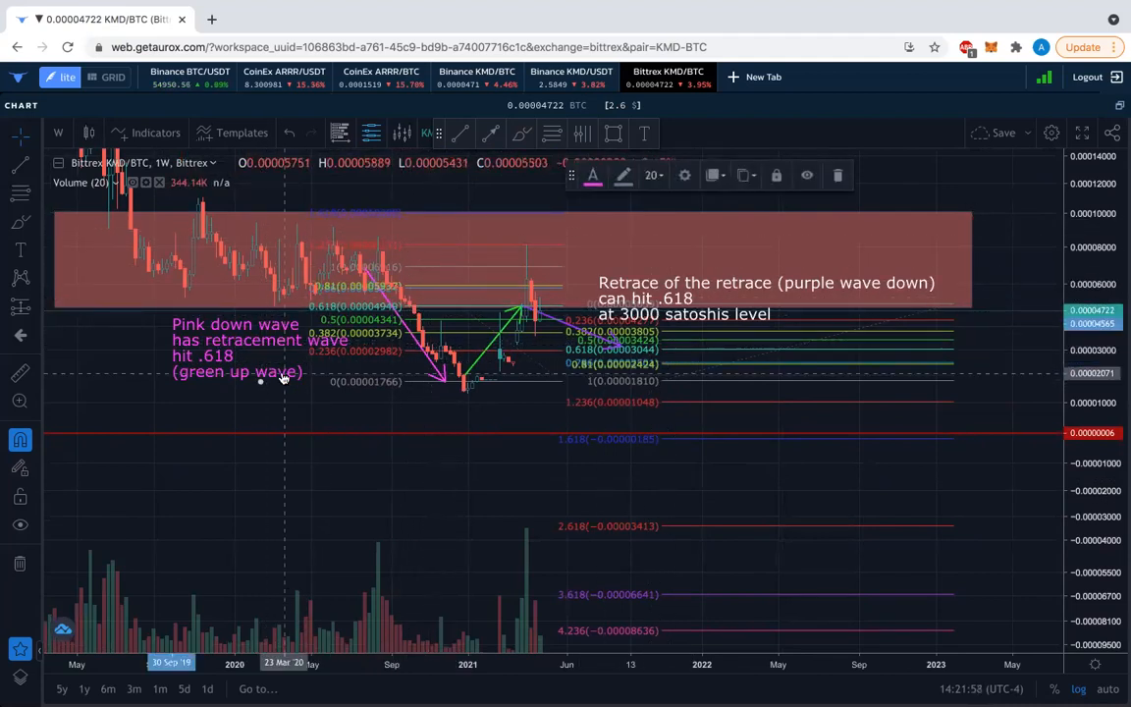
pyautogui.moveTo(475, 318)
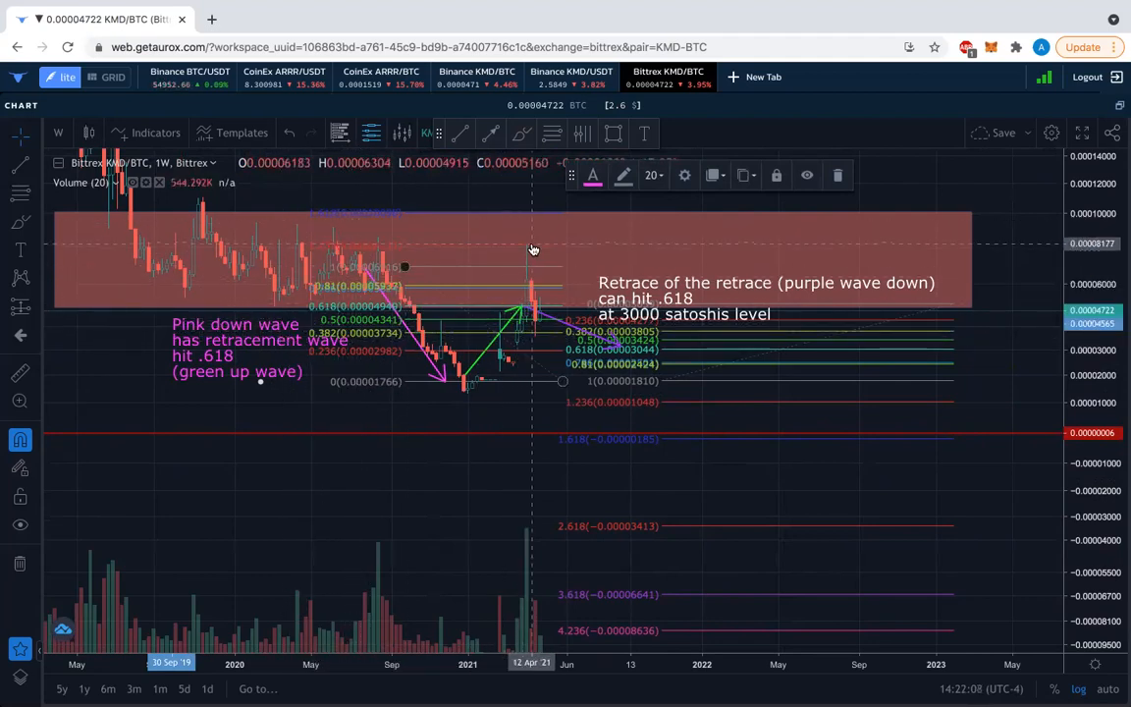
pyautogui.moveTo(534, 326)
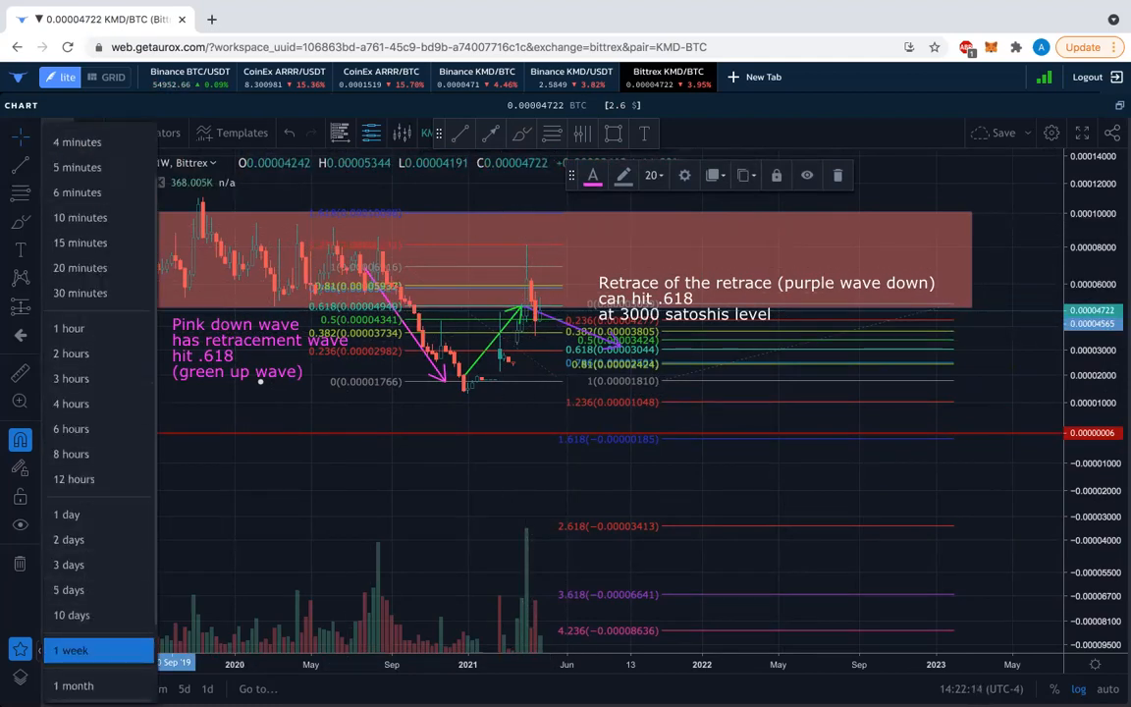
# Step: Set the KMD/BTC chart interval back to 1 month
pyautogui.click(72, 685)
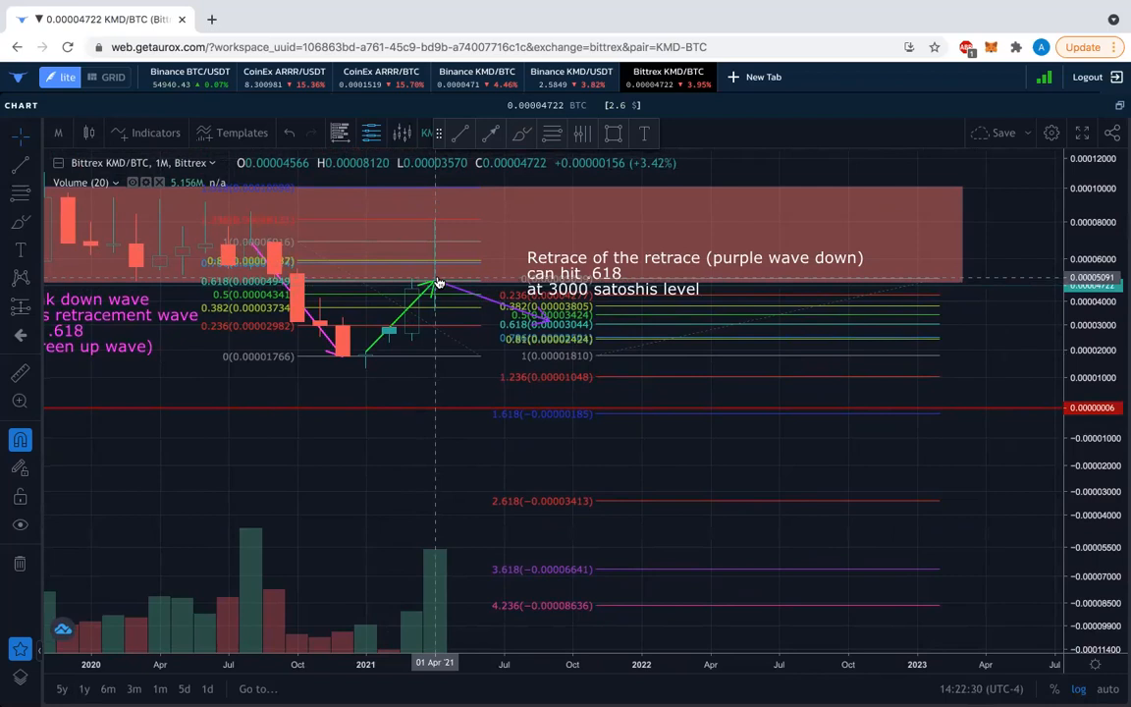
pyautogui.moveTo(134, 326)
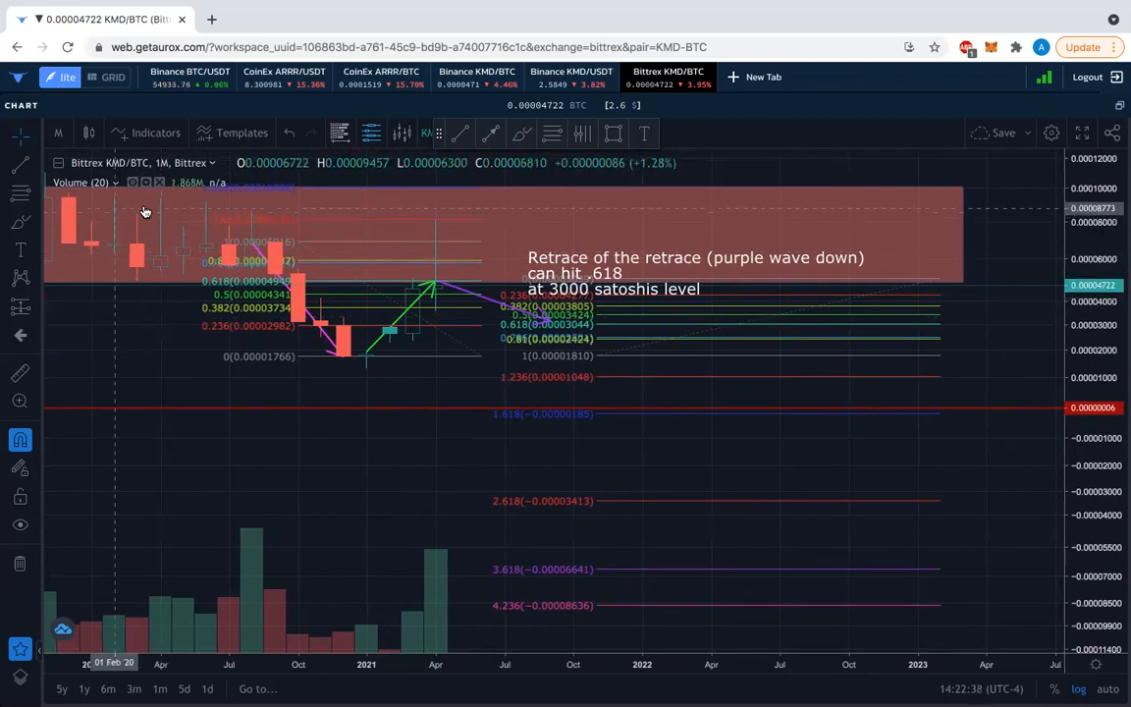
pyautogui.moveTo(275, 295)
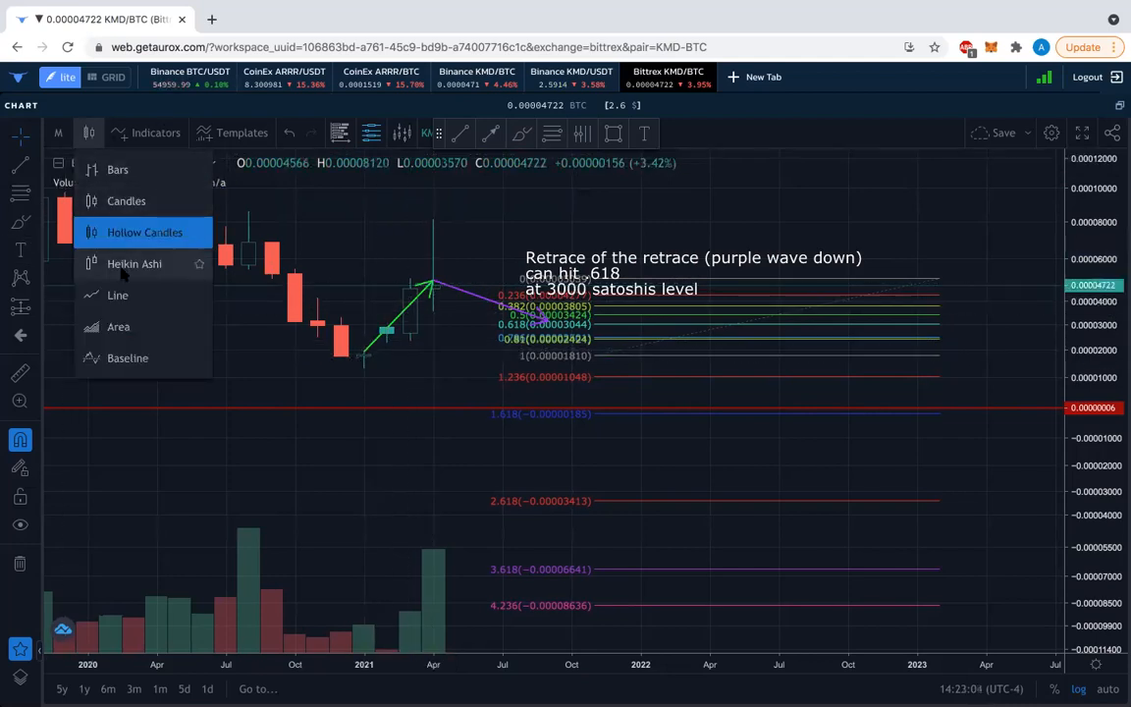
# Step: Switch the KMD/BTC monthly chart back to a line plot
pyautogui.click(118, 295)
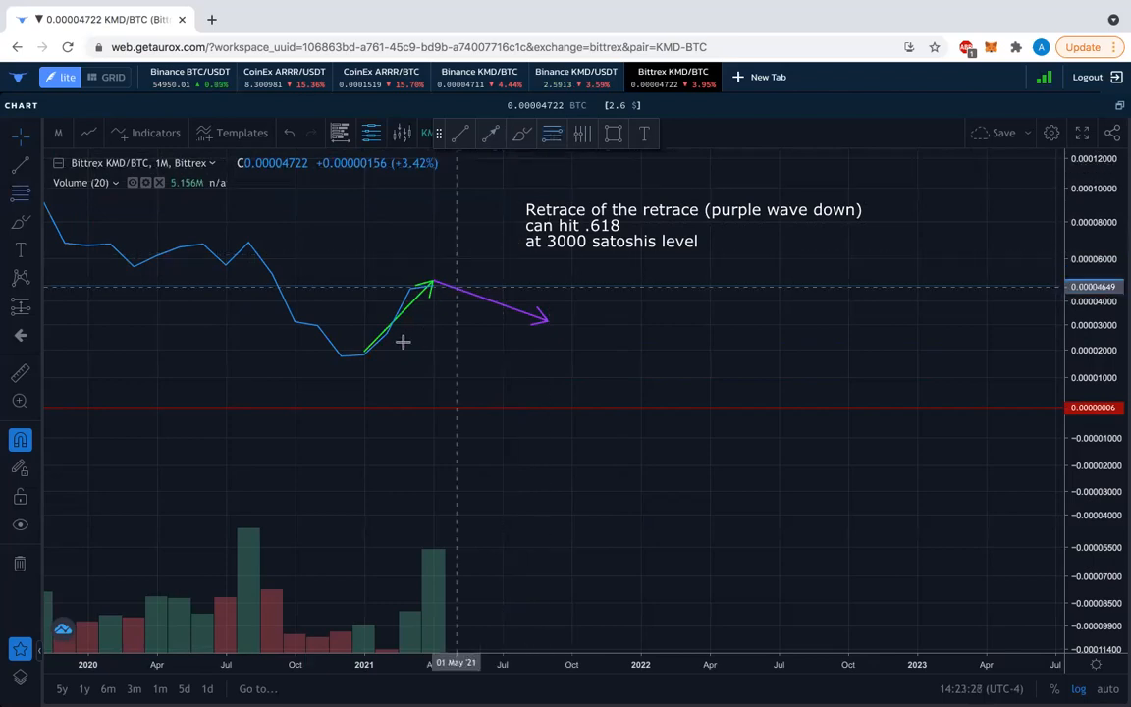
pyautogui.moveTo(477, 358)
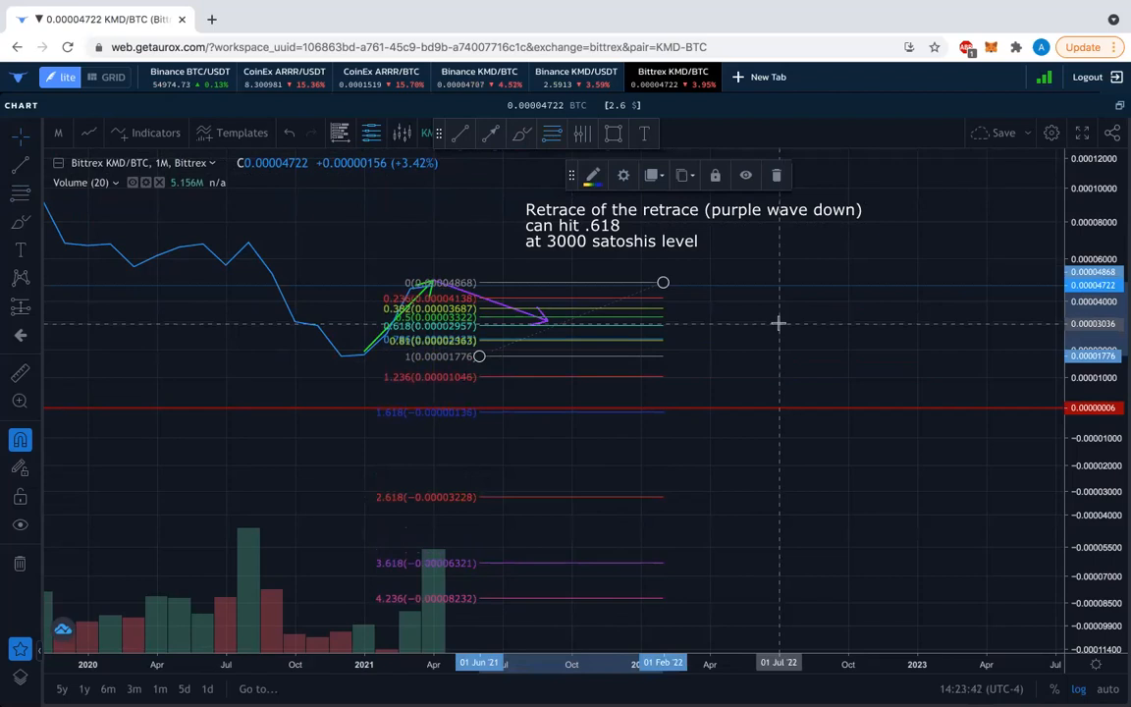
pyautogui.moveTo(1068, 415)
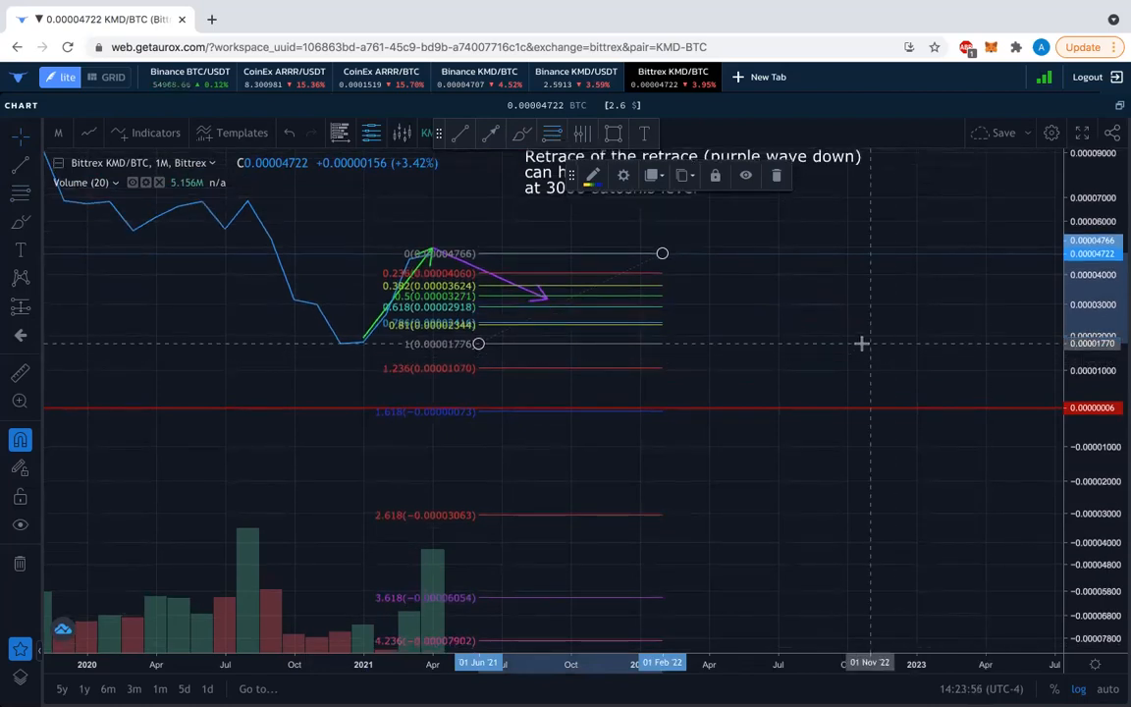
pyautogui.moveTo(593, 256)
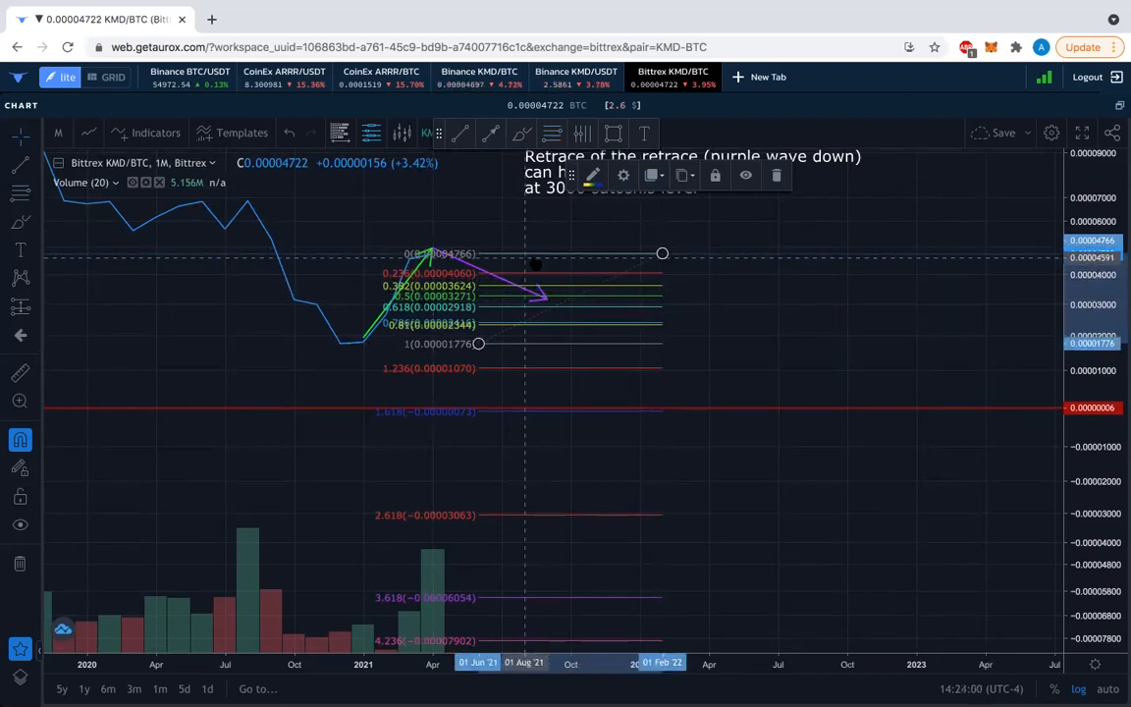
pyautogui.moveTo(491, 259)
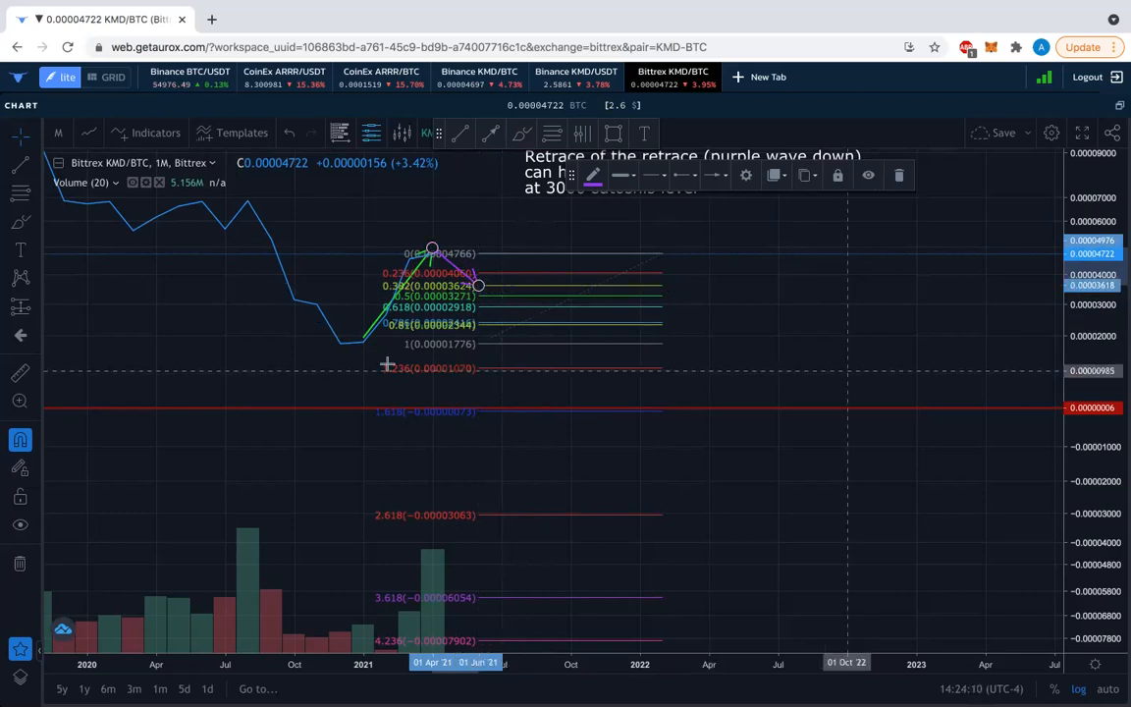
pyautogui.moveTo(86, 271)
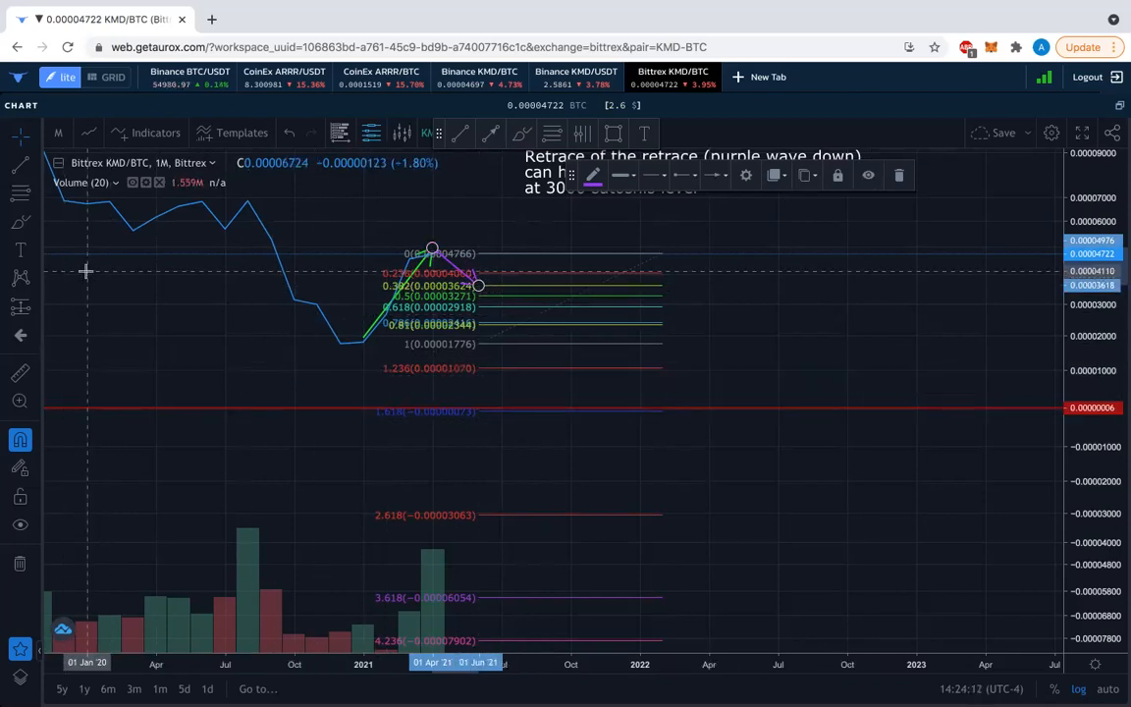
pyautogui.moveTo(840, 403)
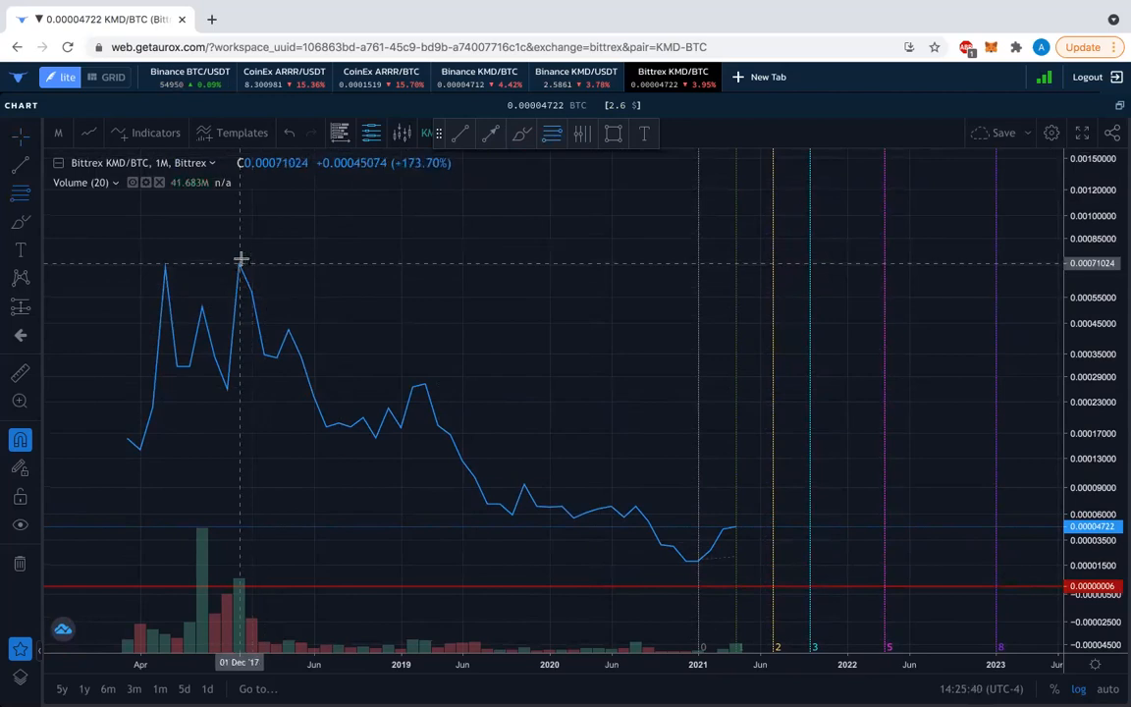
pyautogui.moveTo(232, 257)
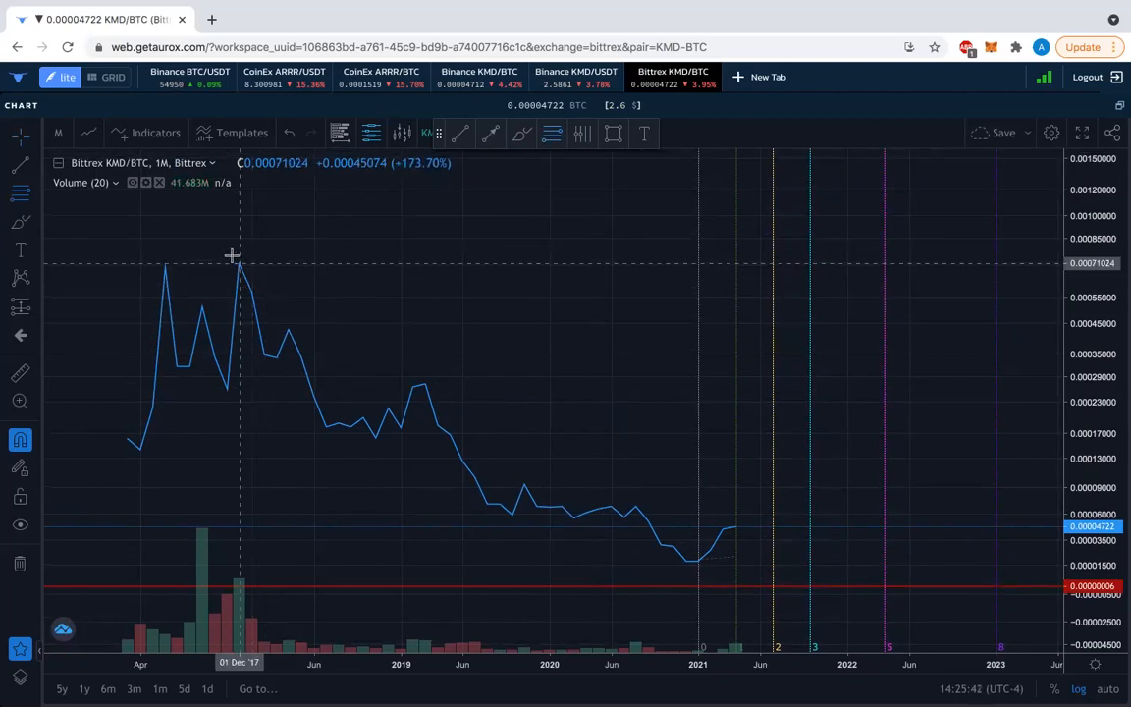
pyautogui.moveTo(235, 259)
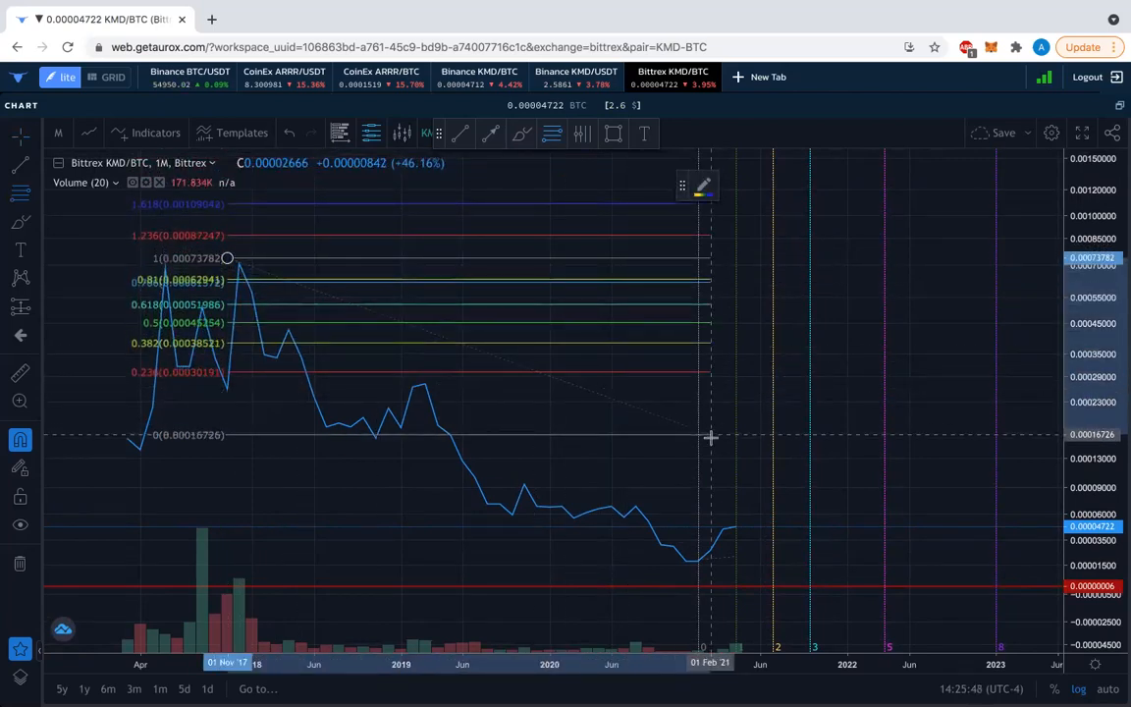
# Step: Draw a Fib retracement from the Nov 2017 high down to the 2021 low
pyautogui.moveTo(711, 436); pyautogui.dragTo(843, 515)
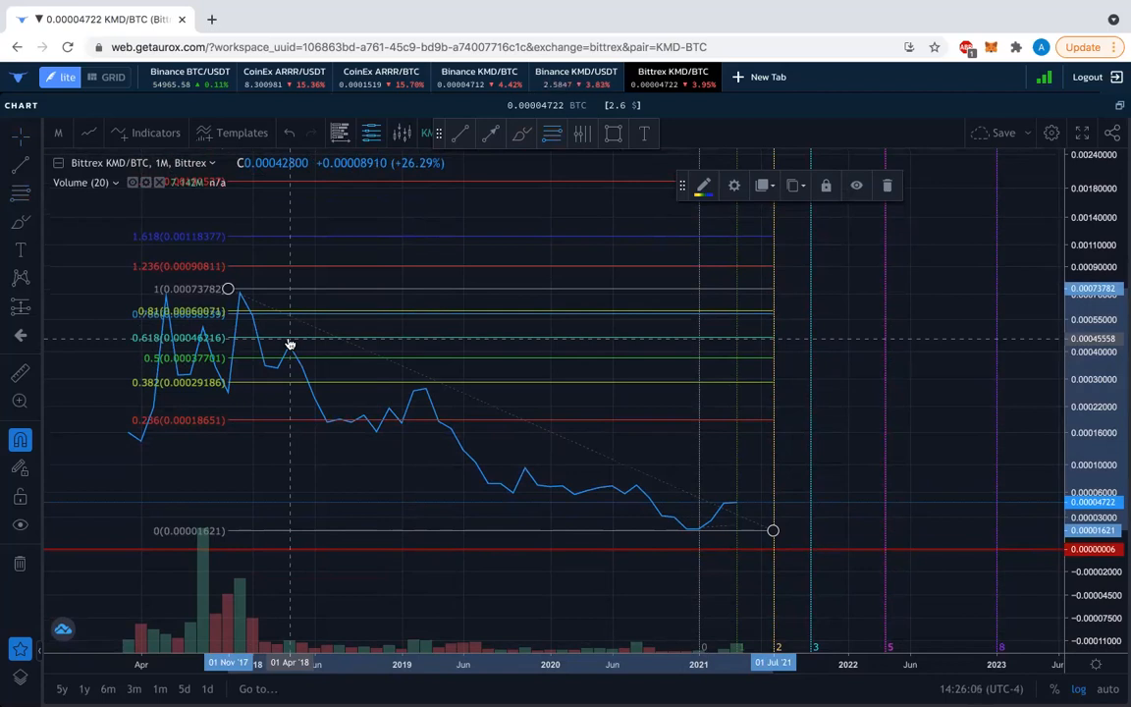
pyautogui.moveTo(354, 363)
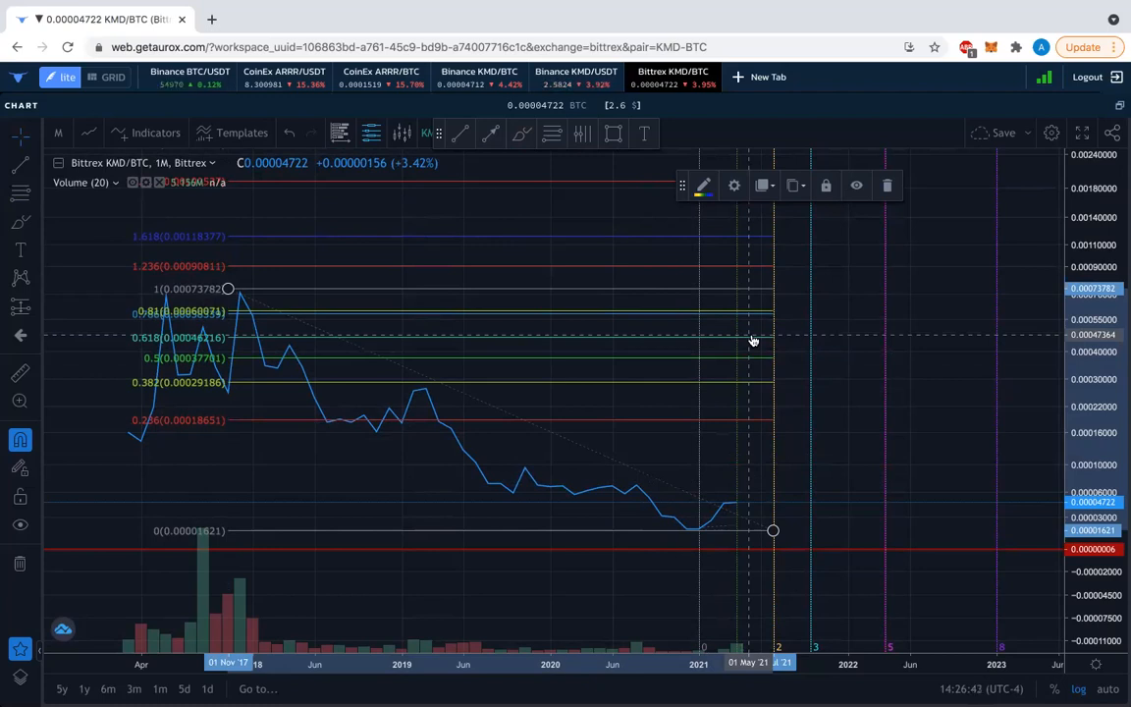
pyautogui.moveTo(934, 424)
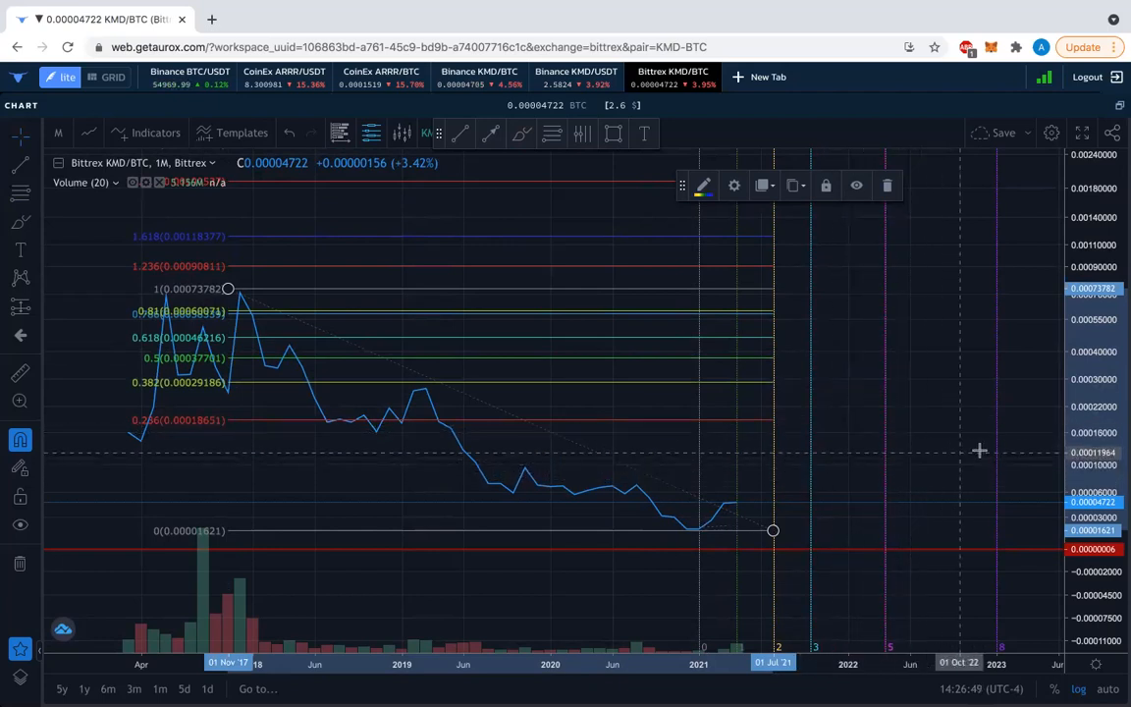
pyautogui.moveTo(733, 430)
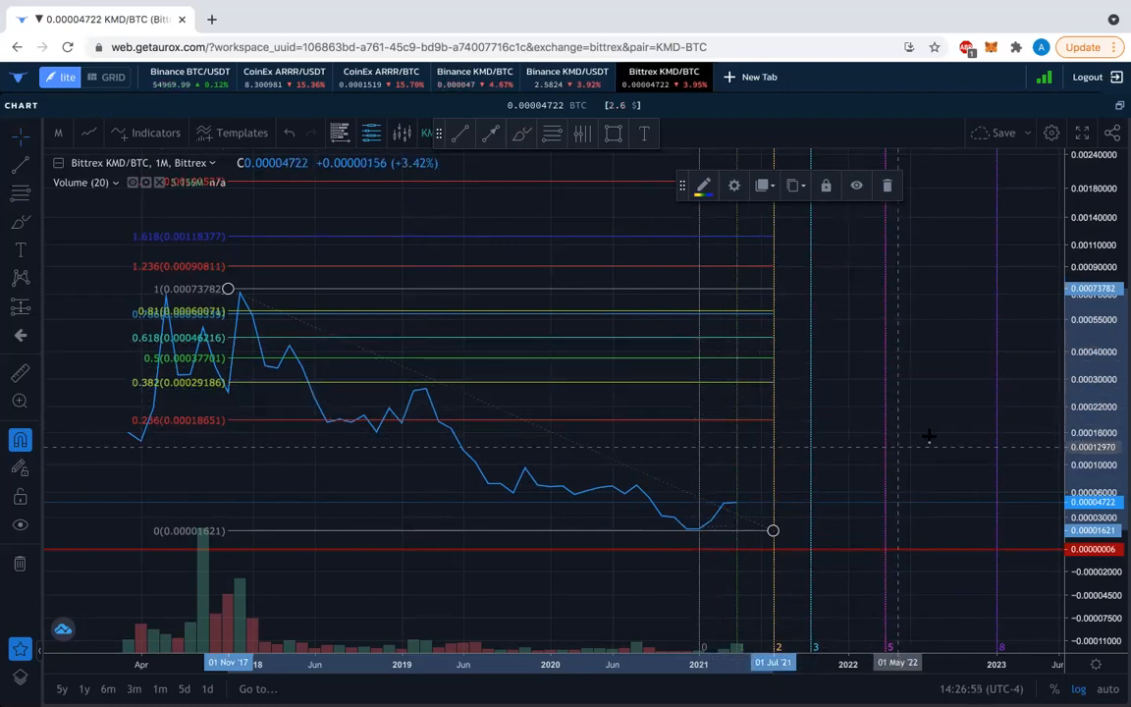
pyautogui.moveTo(896, 401)
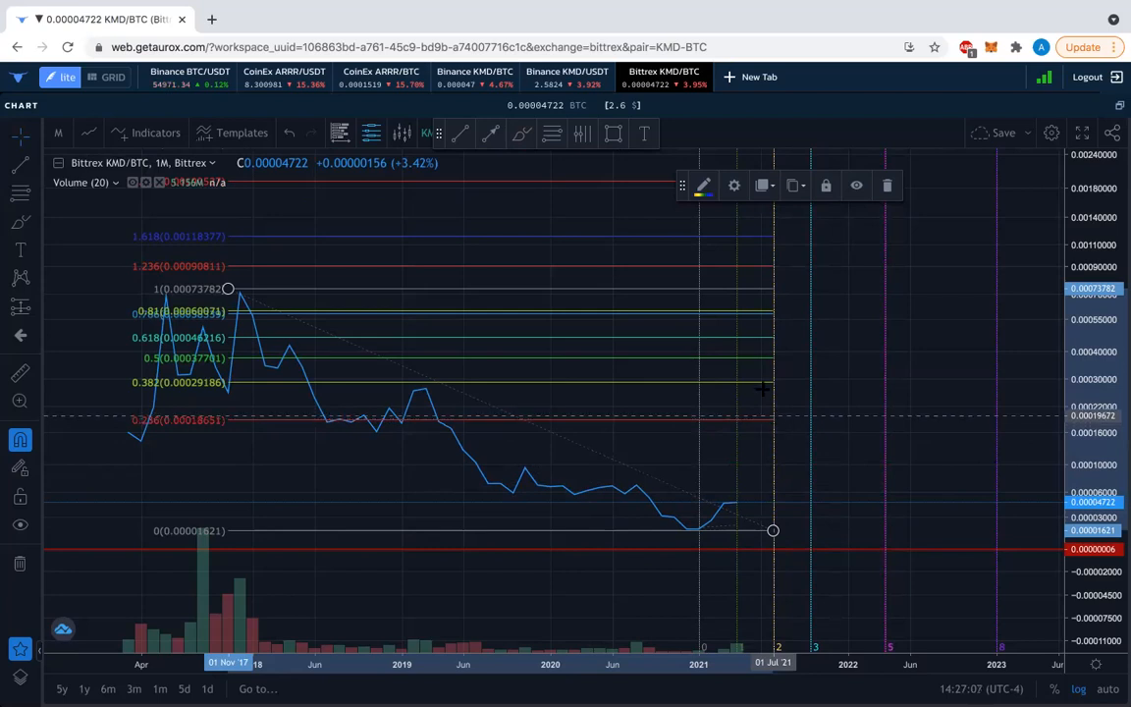
pyautogui.moveTo(785, 406)
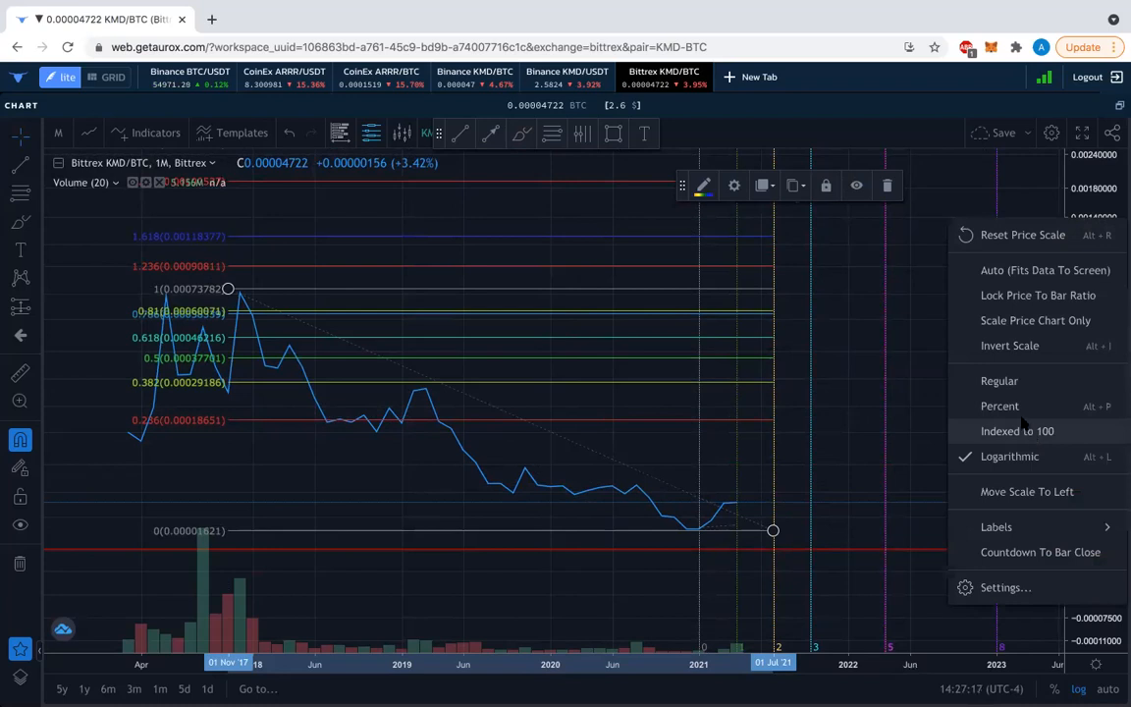
# Step: Invert the price scale so the 2017 peak sits at the bottom
pyautogui.click(1009, 345)
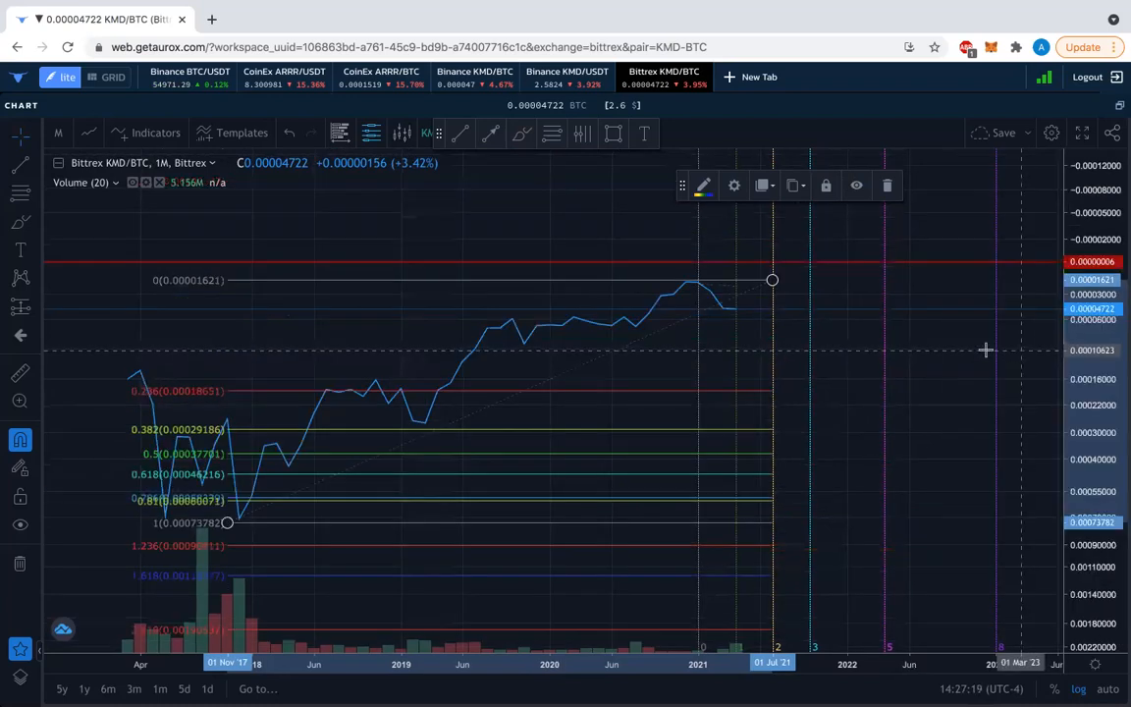
pyautogui.moveTo(691, 286)
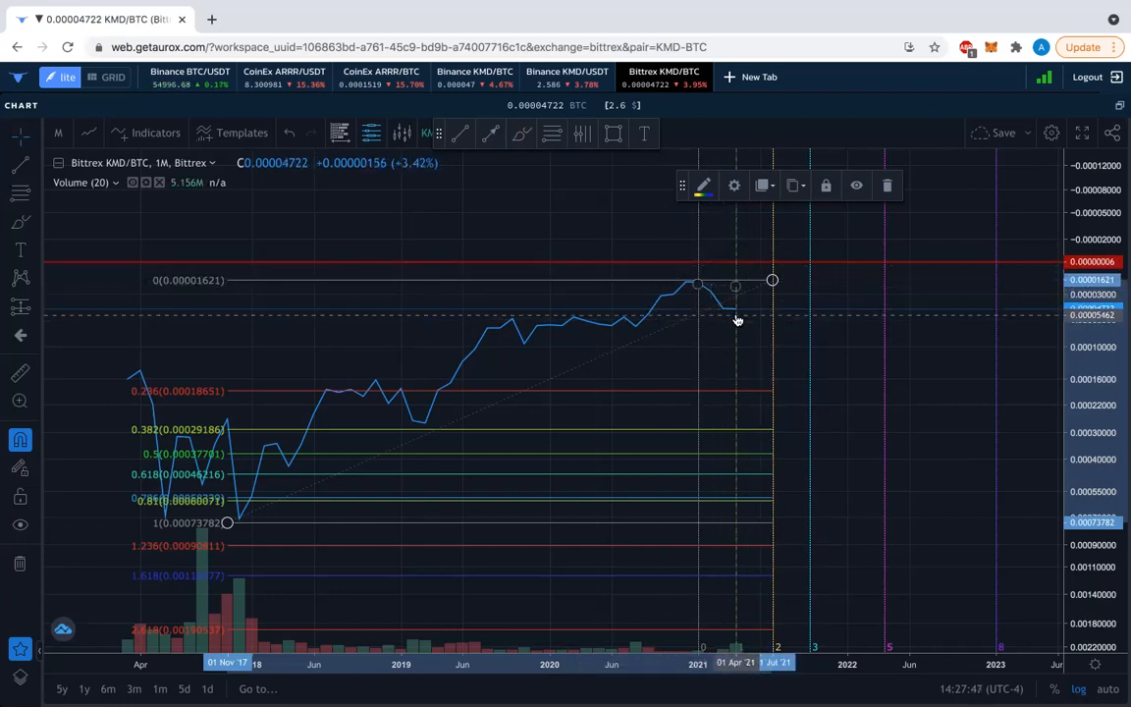
pyautogui.moveTo(746, 324)
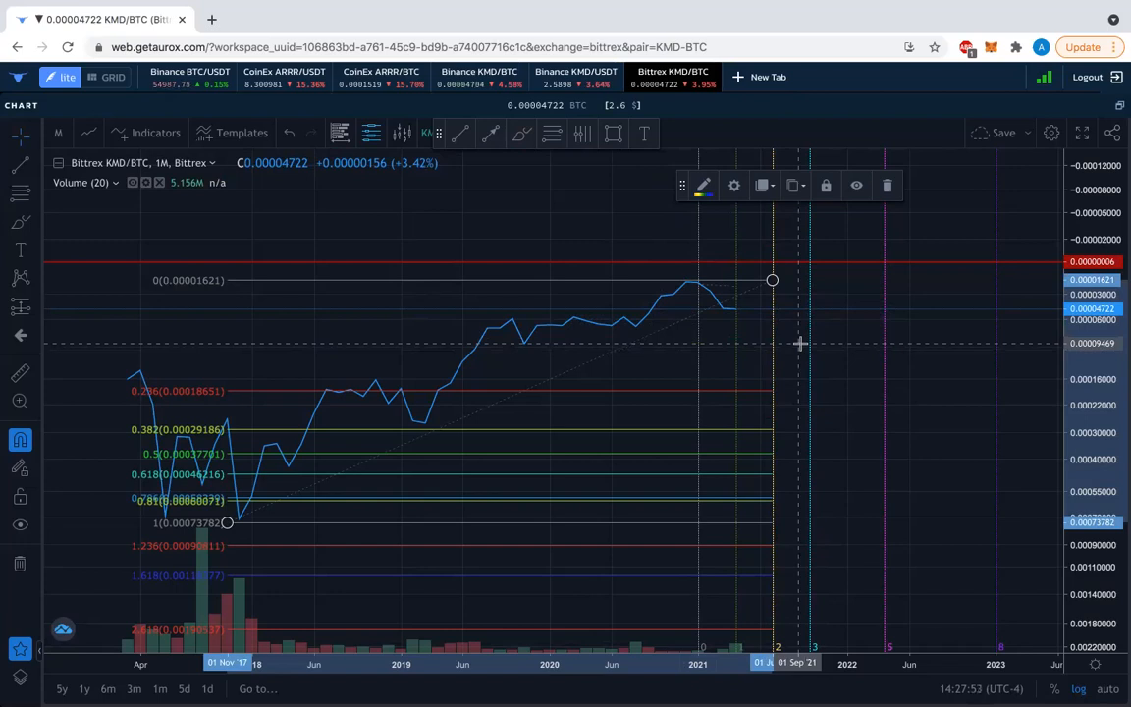
pyautogui.moveTo(820, 397)
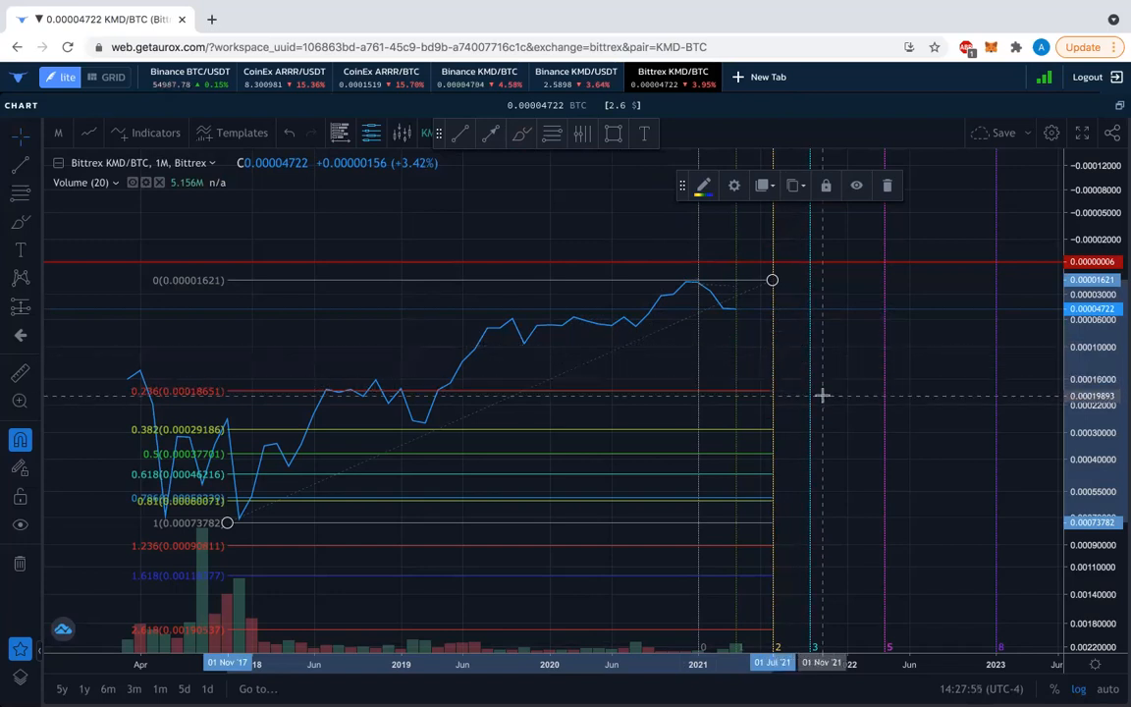
pyautogui.moveTo(829, 389)
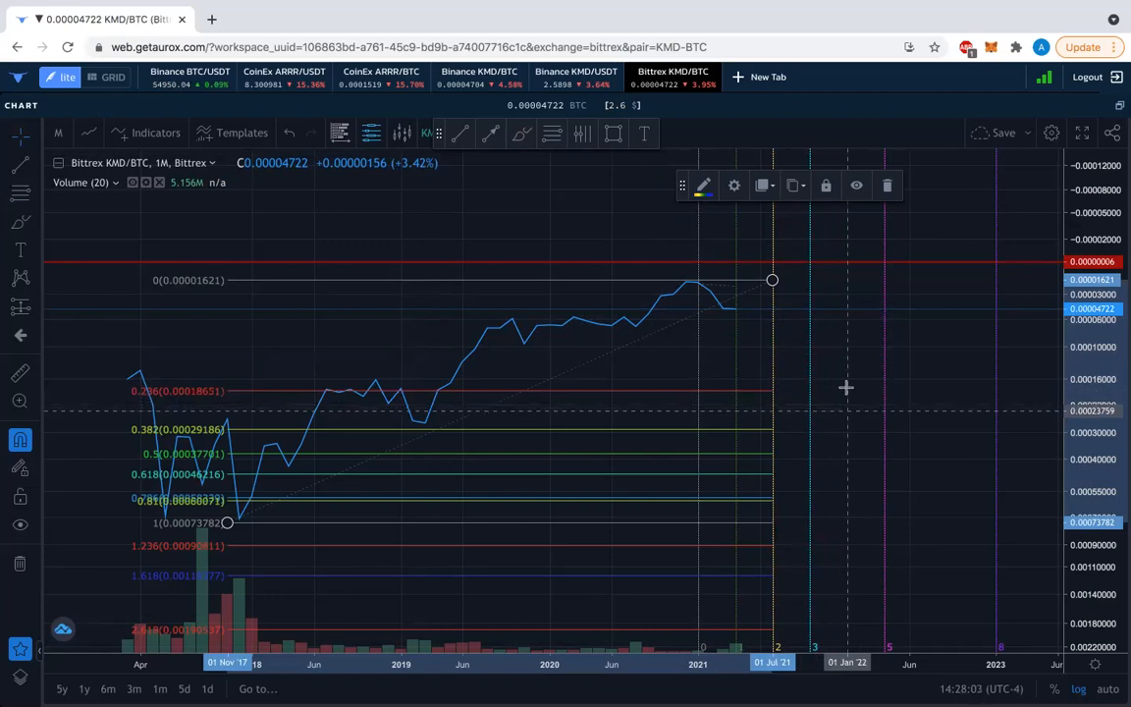
pyautogui.moveTo(850, 314)
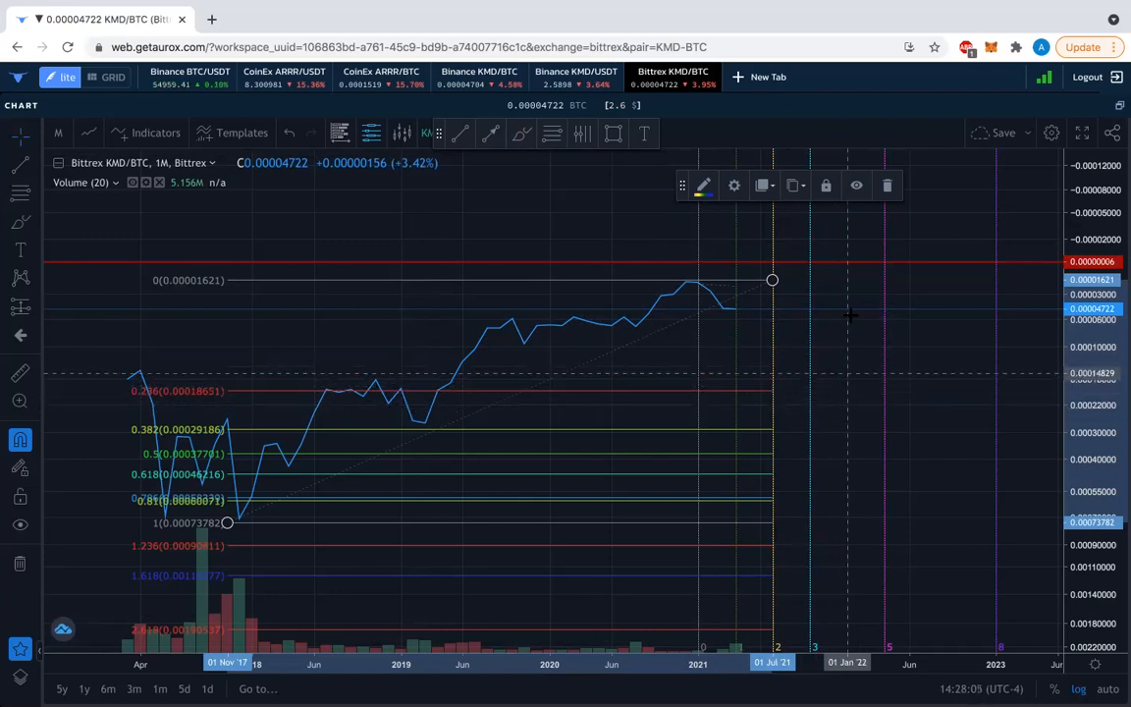
pyautogui.moveTo(836, 350)
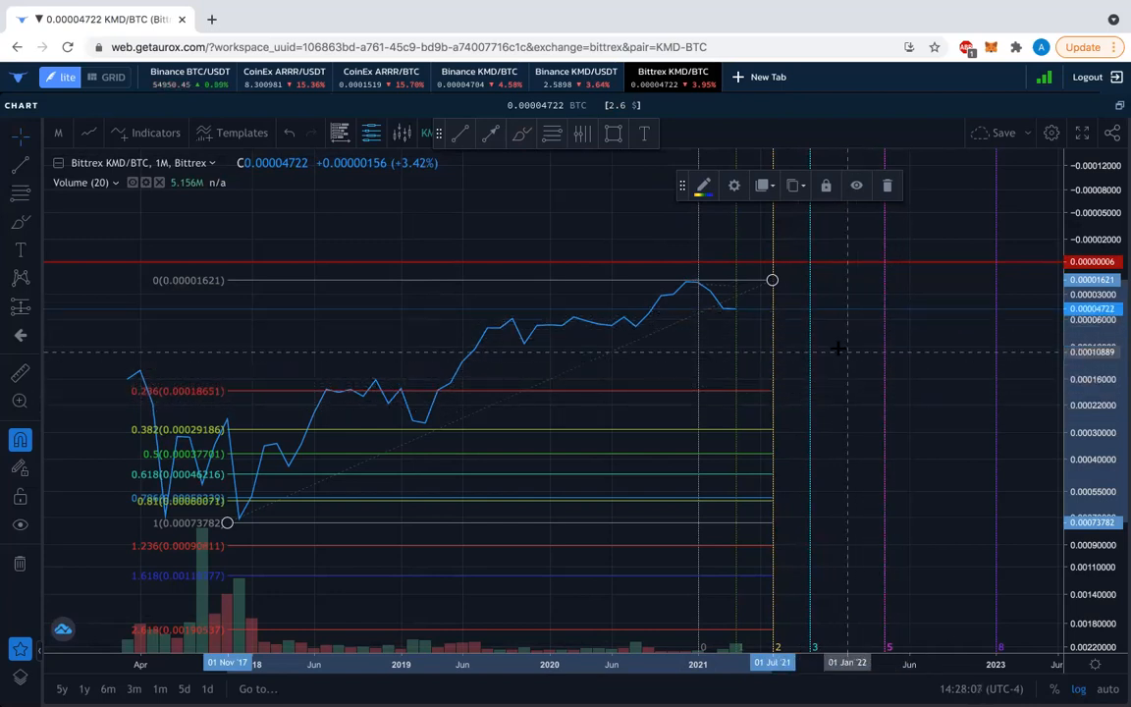
pyautogui.moveTo(972, 406)
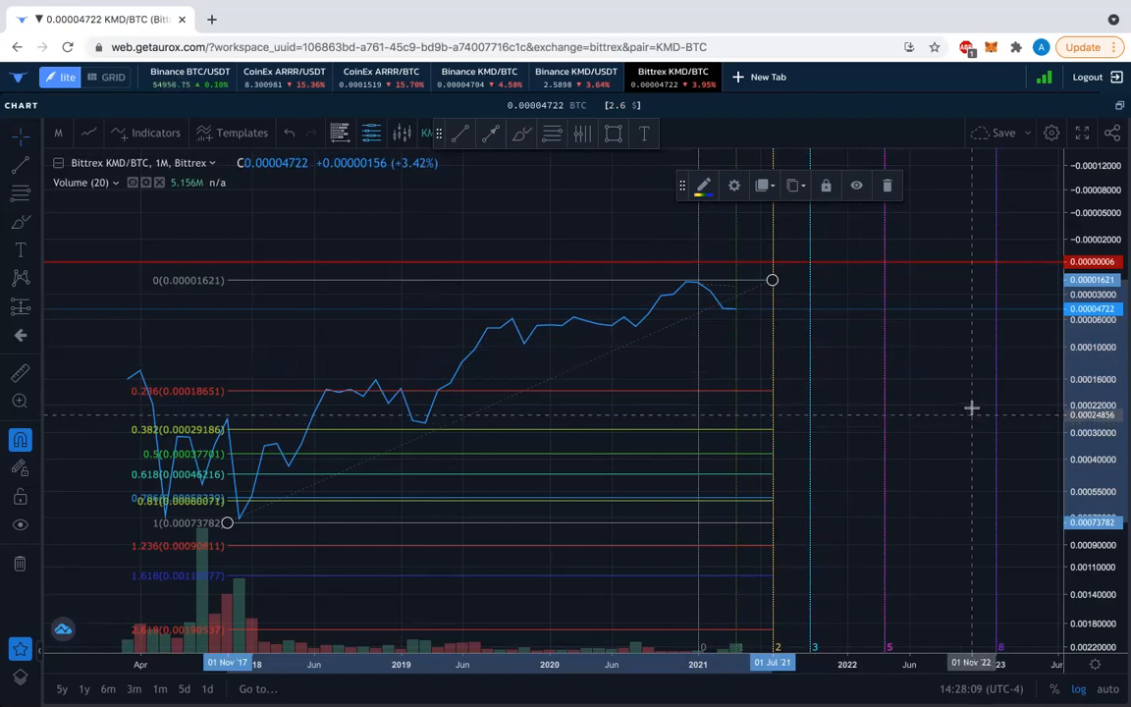
pyautogui.moveTo(960, 432)
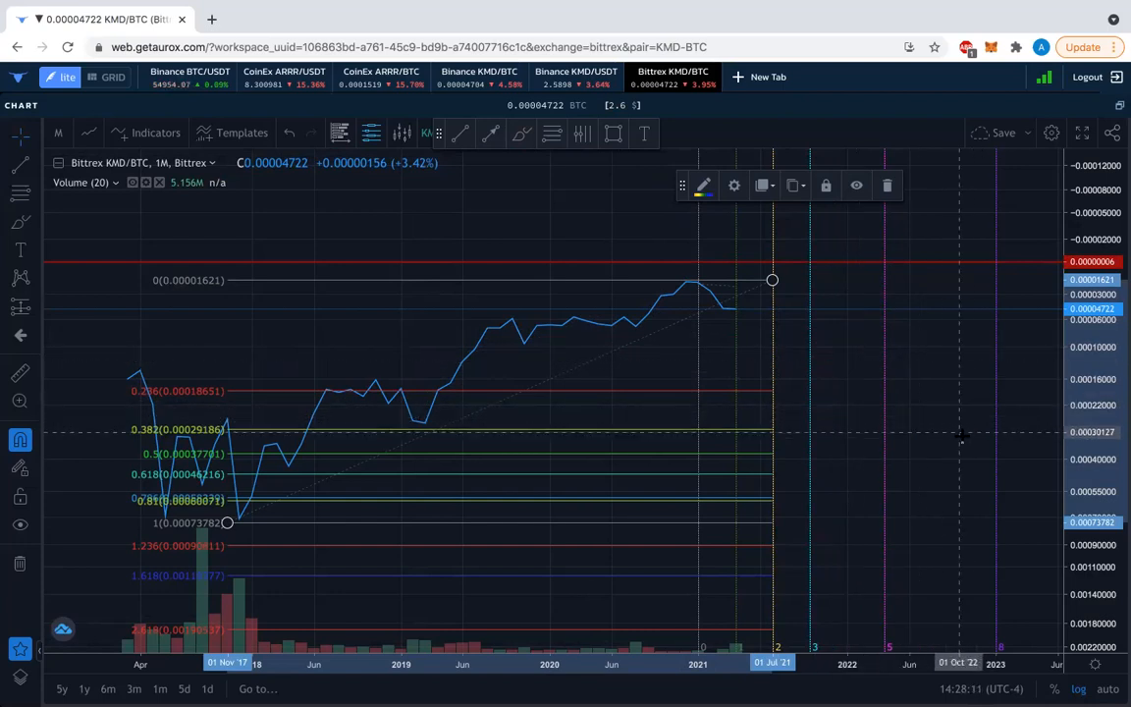
pyautogui.moveTo(793, 428)
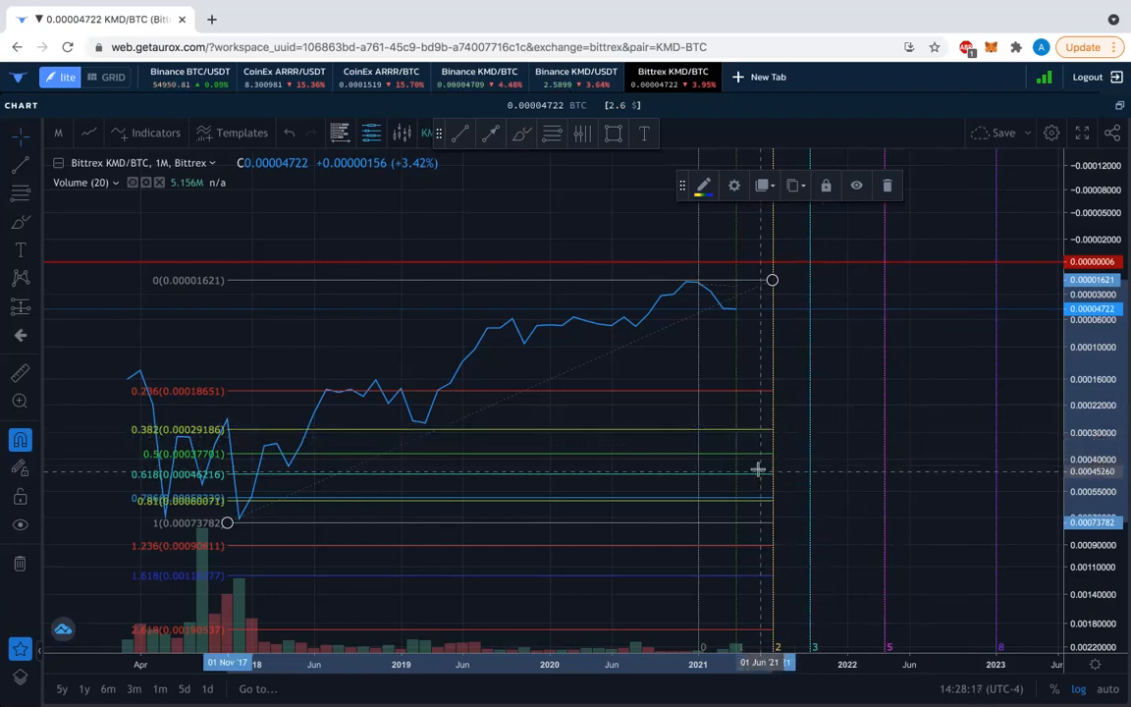
pyautogui.moveTo(394, 466)
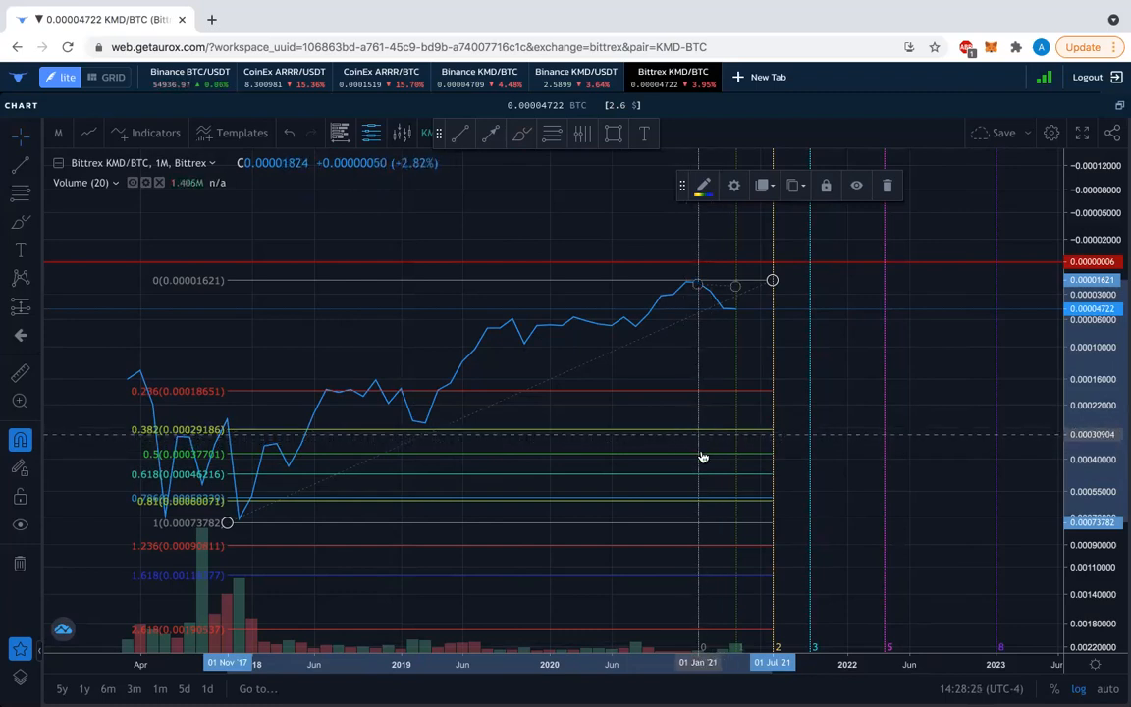
pyautogui.moveTo(697, 459)
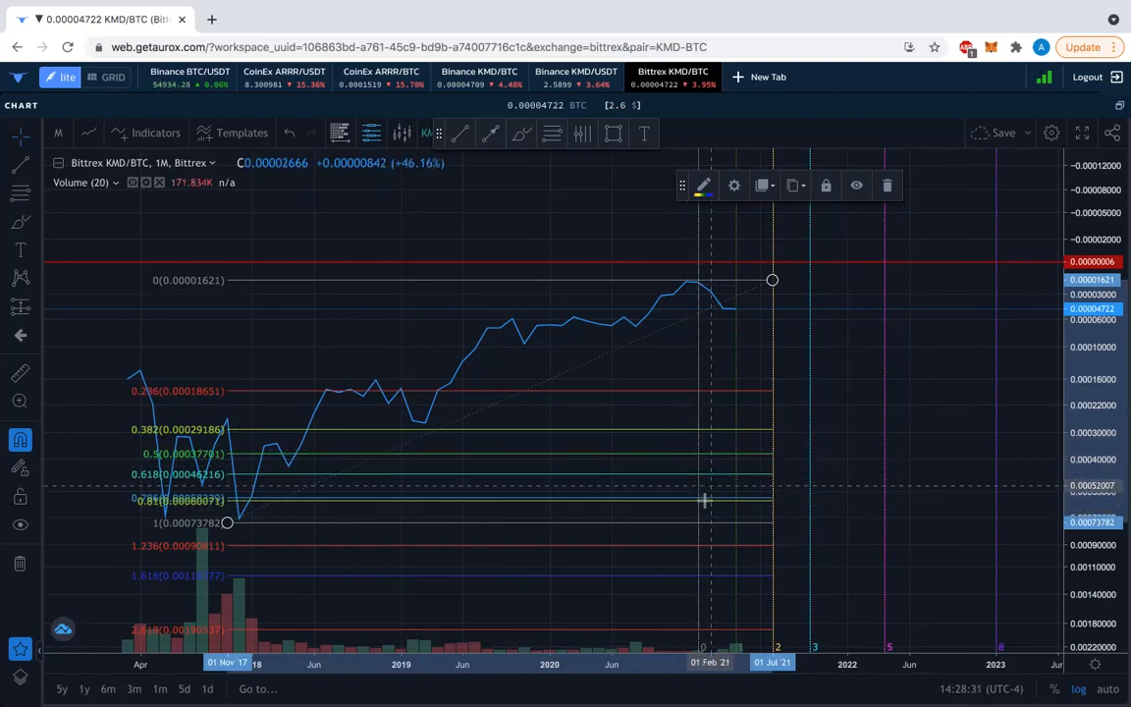
pyautogui.moveTo(750, 501)
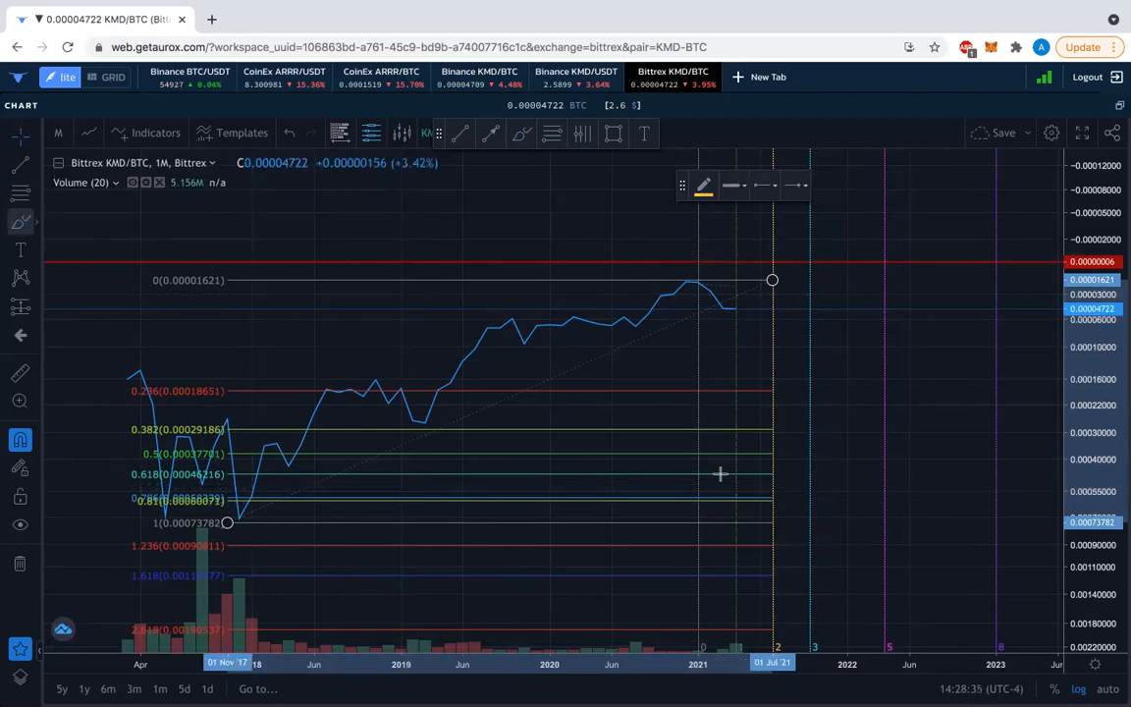
pyautogui.moveTo(785, 428)
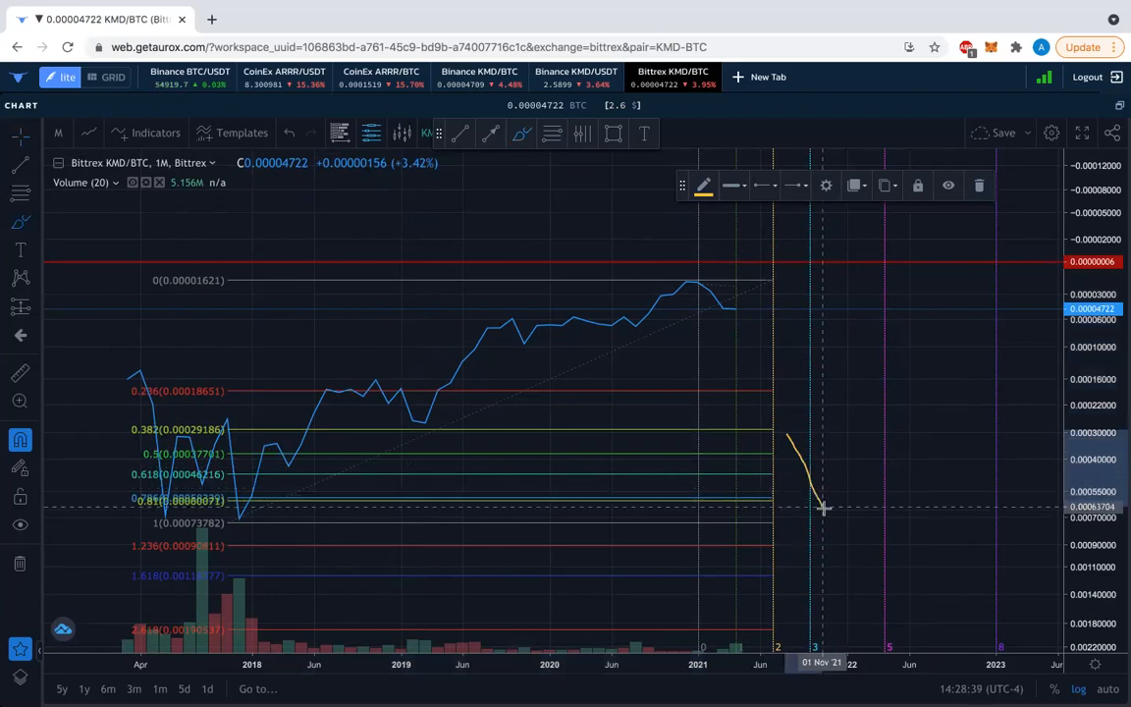
# Step: Sketch a hand-drawn wave projecting the price path beyond mid-2021
pyautogui.moveTo(820, 508); pyautogui.dragTo(872, 502)
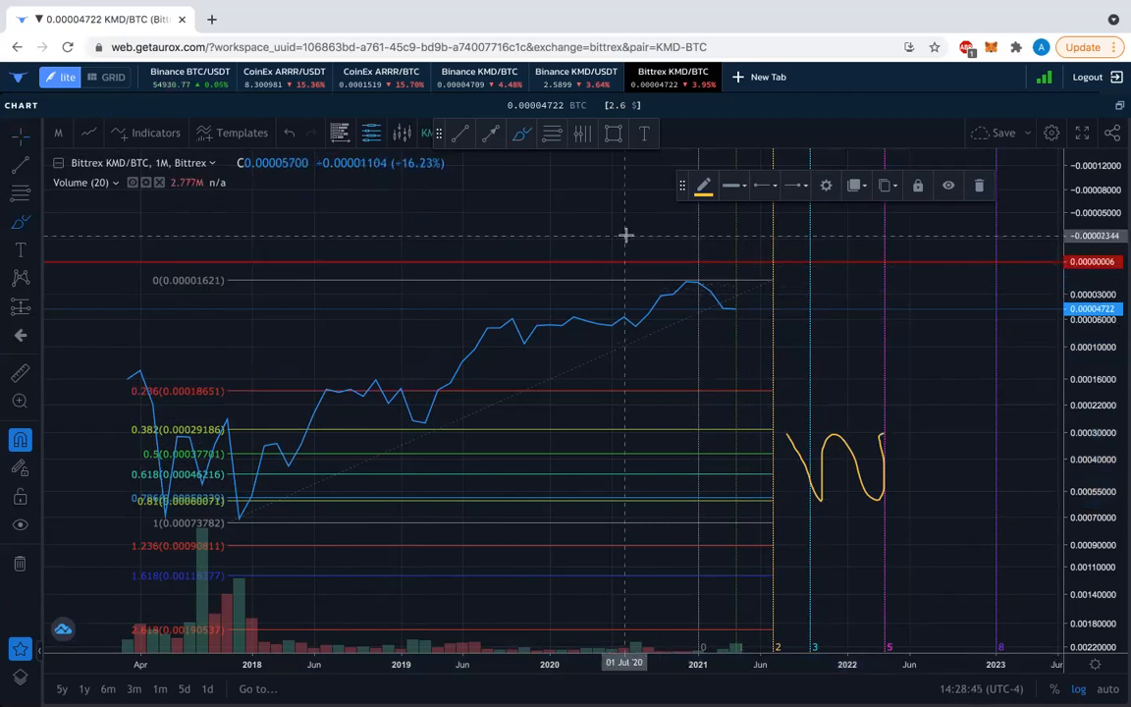
pyautogui.moveTo(872, 406)
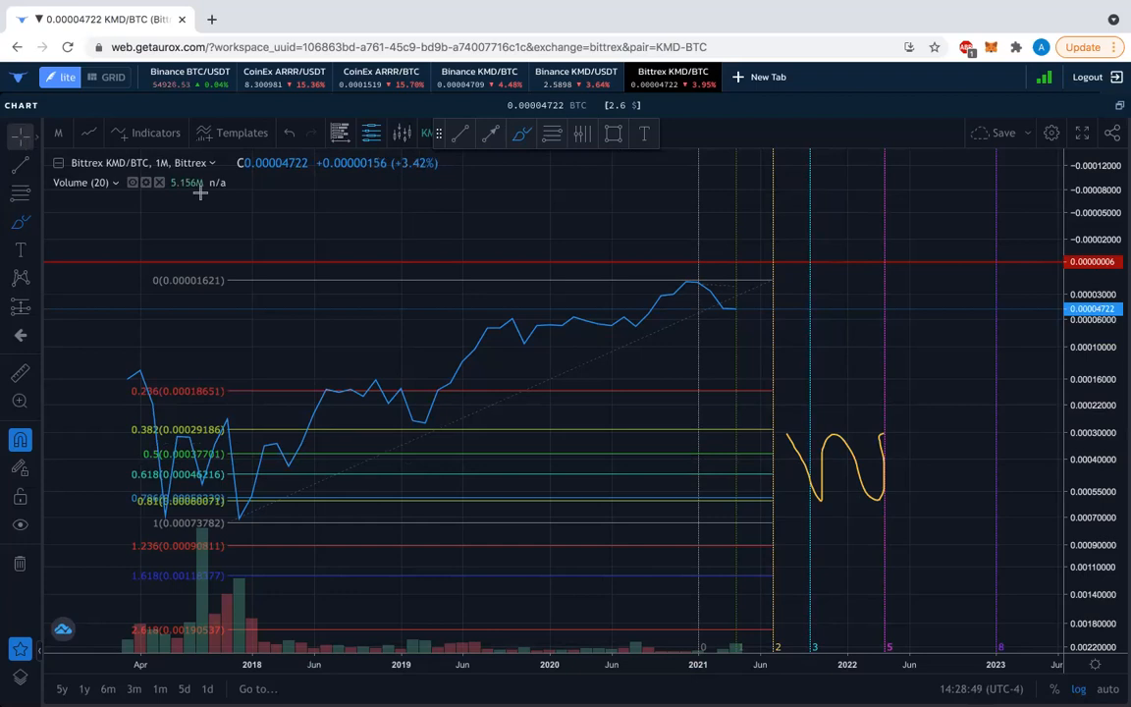
pyautogui.click(844, 443)
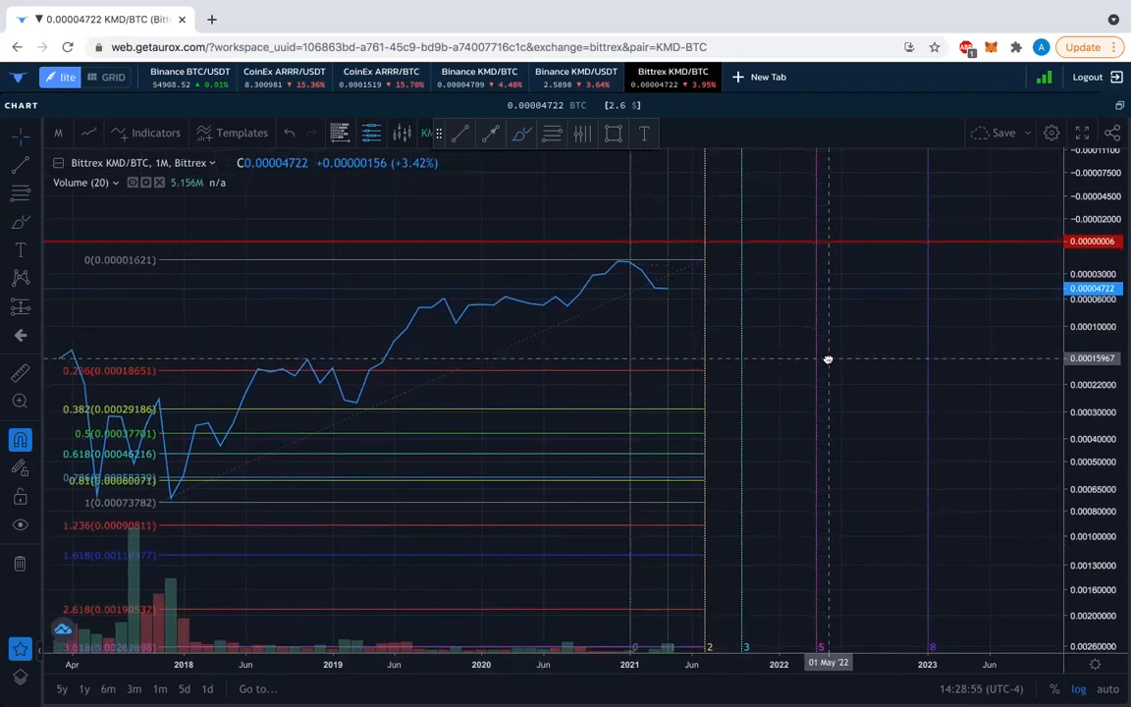
pyautogui.moveTo(699, 393)
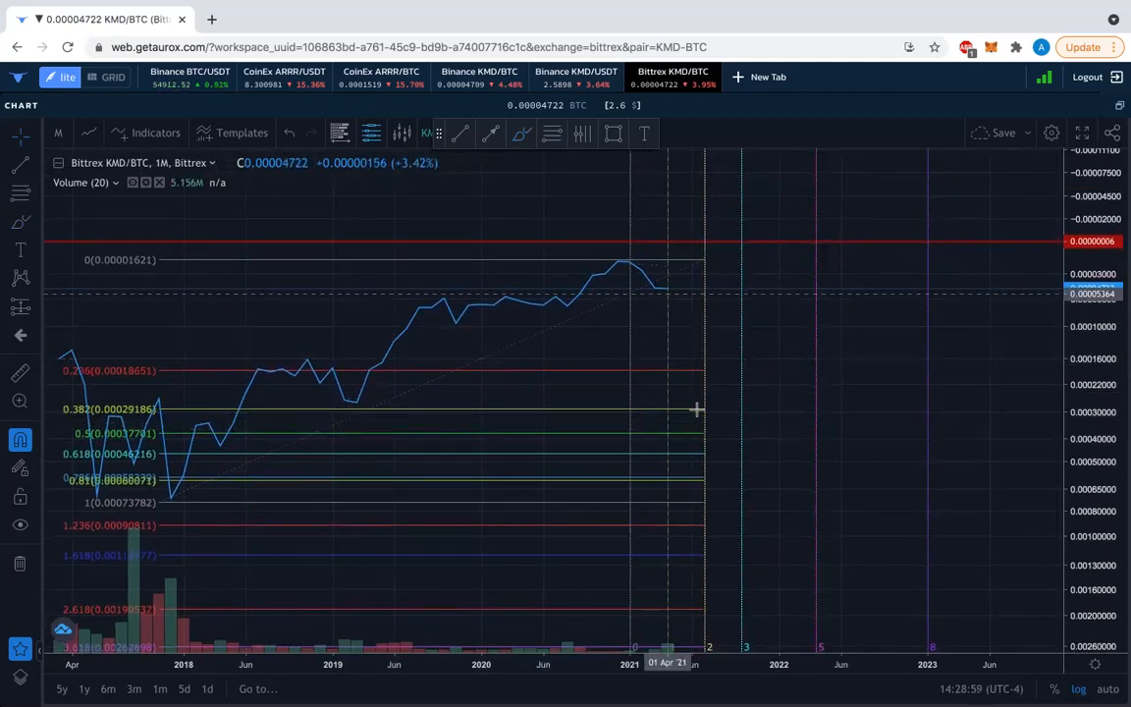
pyautogui.moveTo(796, 456)
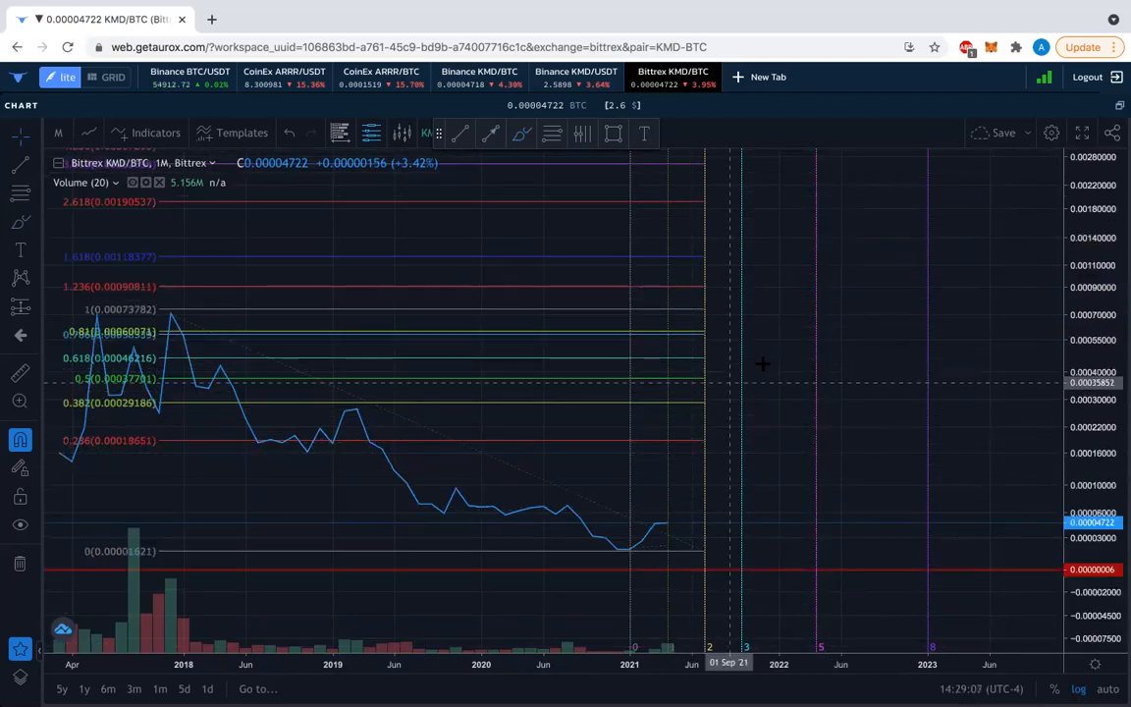
pyautogui.moveTo(923, 367)
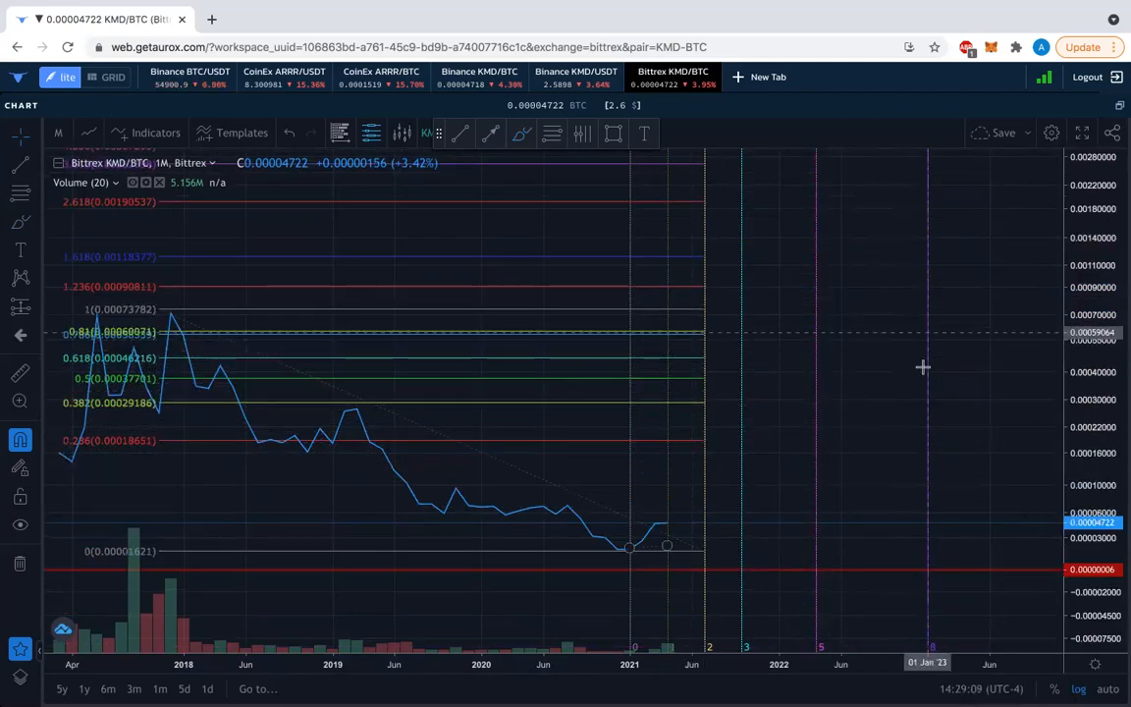
pyautogui.moveTo(756, 392)
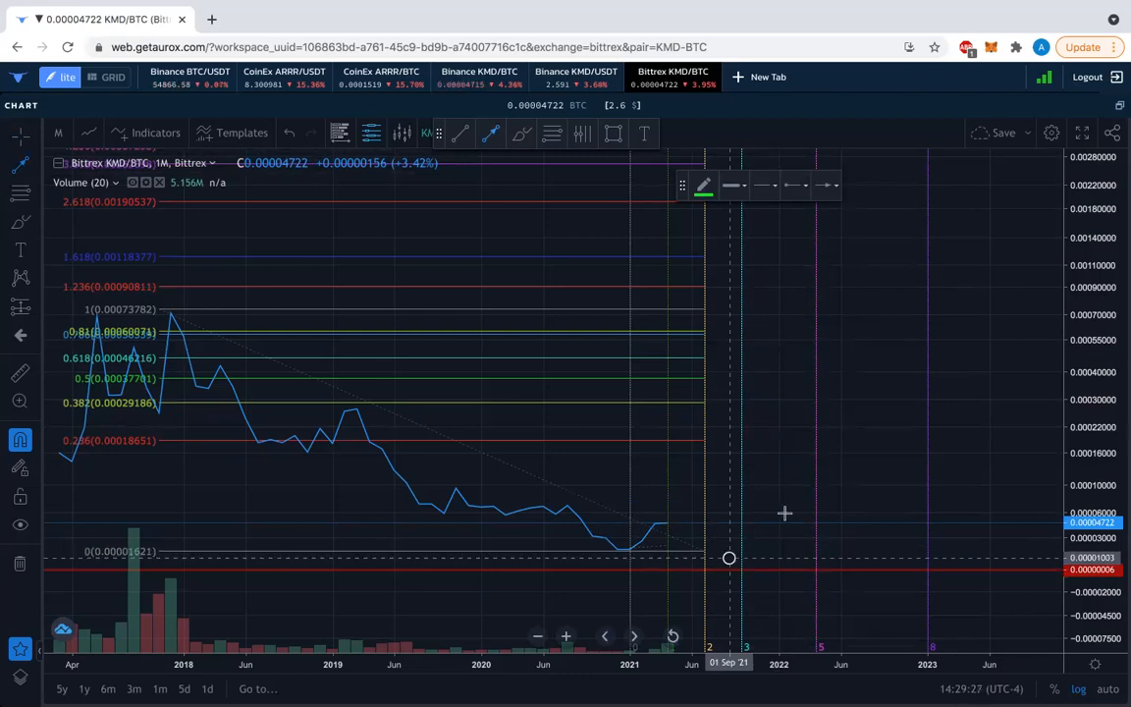
# Step: Draw a green arrow rising from the late-2021 lows and reshape it into a short vertical rise
pyautogui.moveTo(731, 557); pyautogui.dragTo(1001, 267)
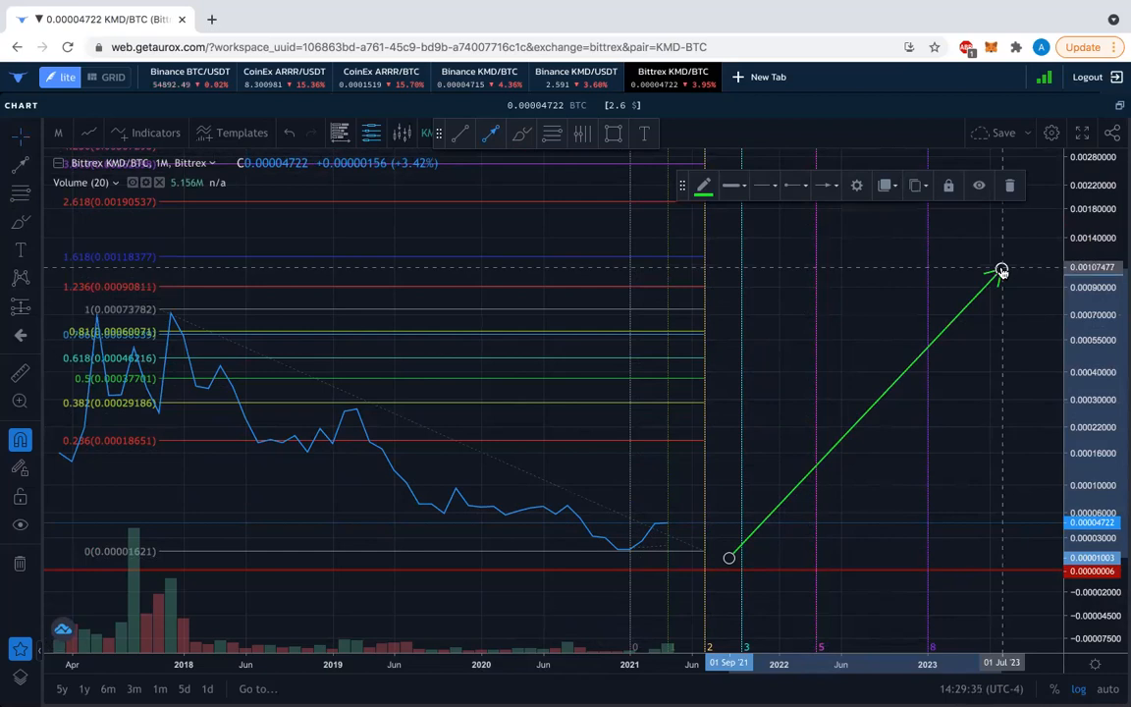
pyautogui.moveTo(1001, 269); pyautogui.dragTo(729, 371)
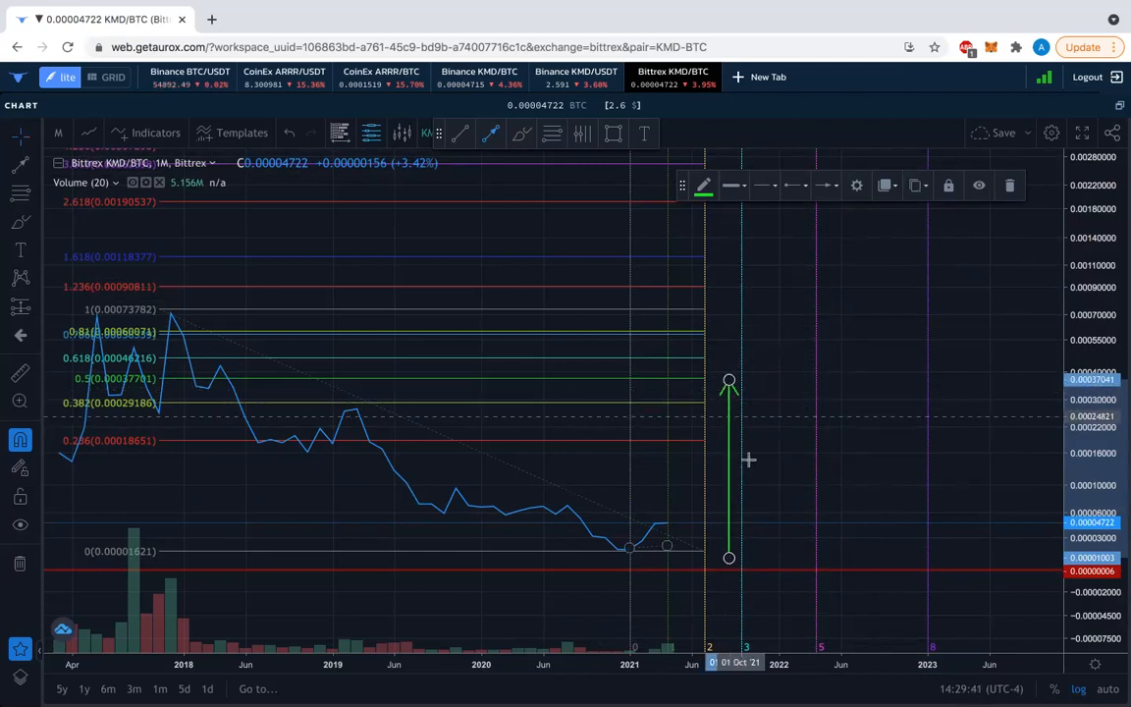
pyautogui.moveTo(762, 481)
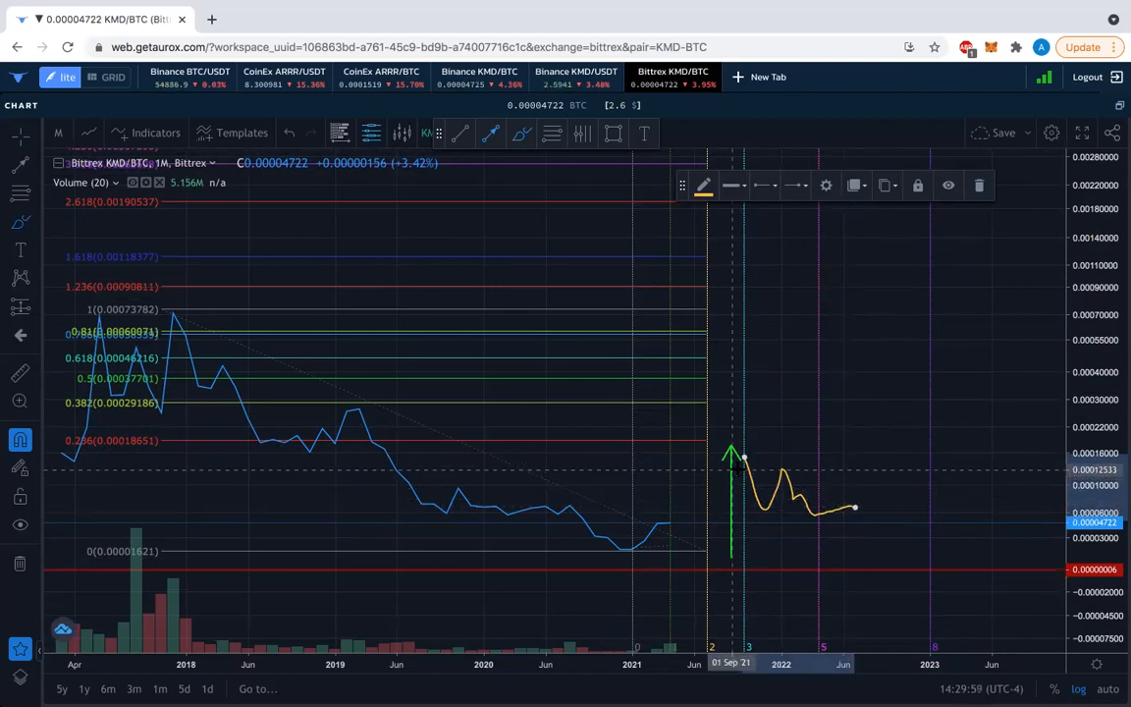
pyautogui.moveTo(412, 362)
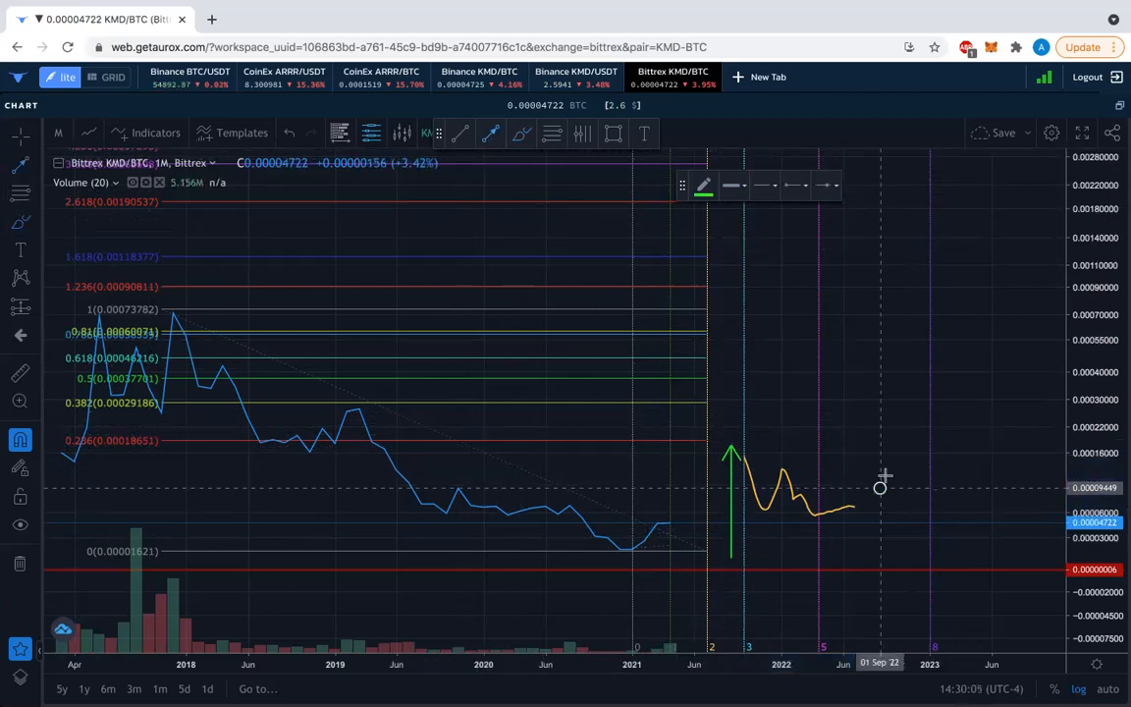
# Step: Draw a second green rally arrow climbing after the yellow 2022 wave
pyautogui.moveTo(880, 486); pyautogui.dragTo(967, 342)
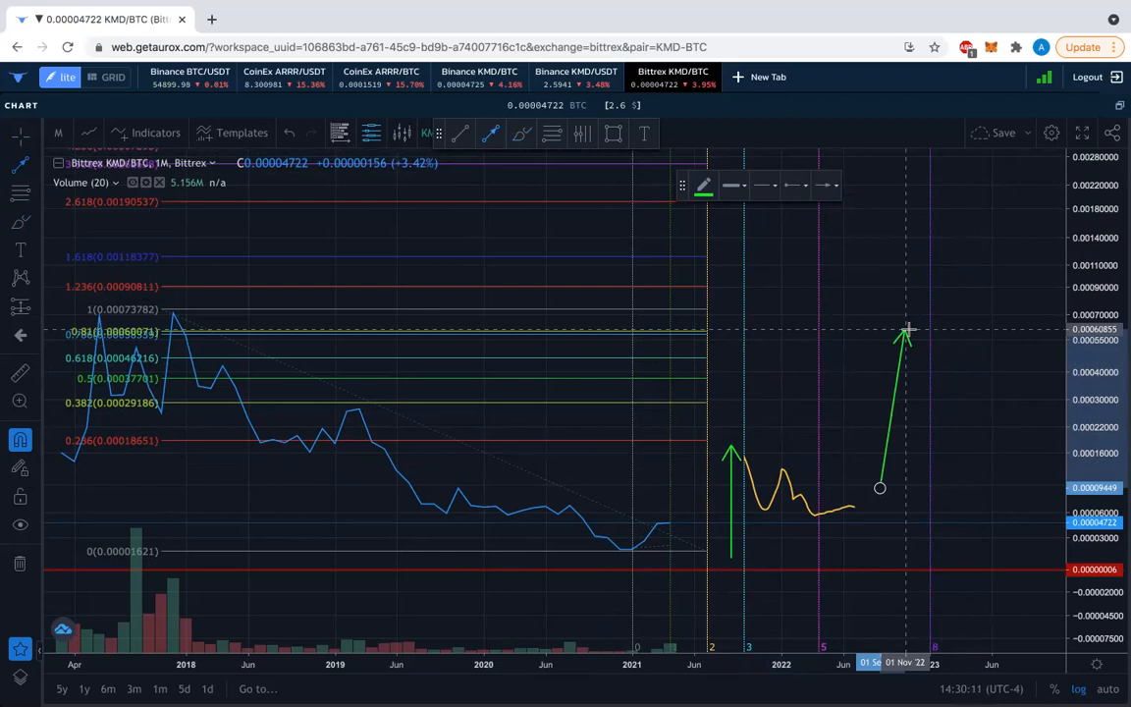
pyautogui.moveTo(901, 313)
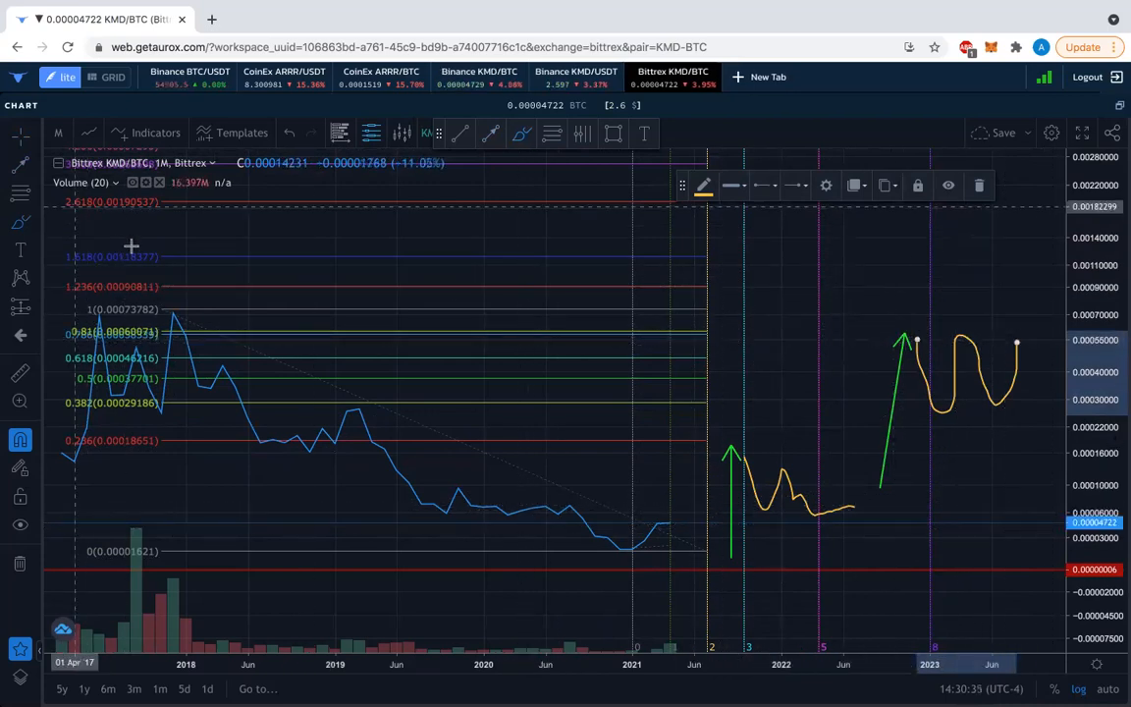
pyautogui.moveTo(1029, 520)
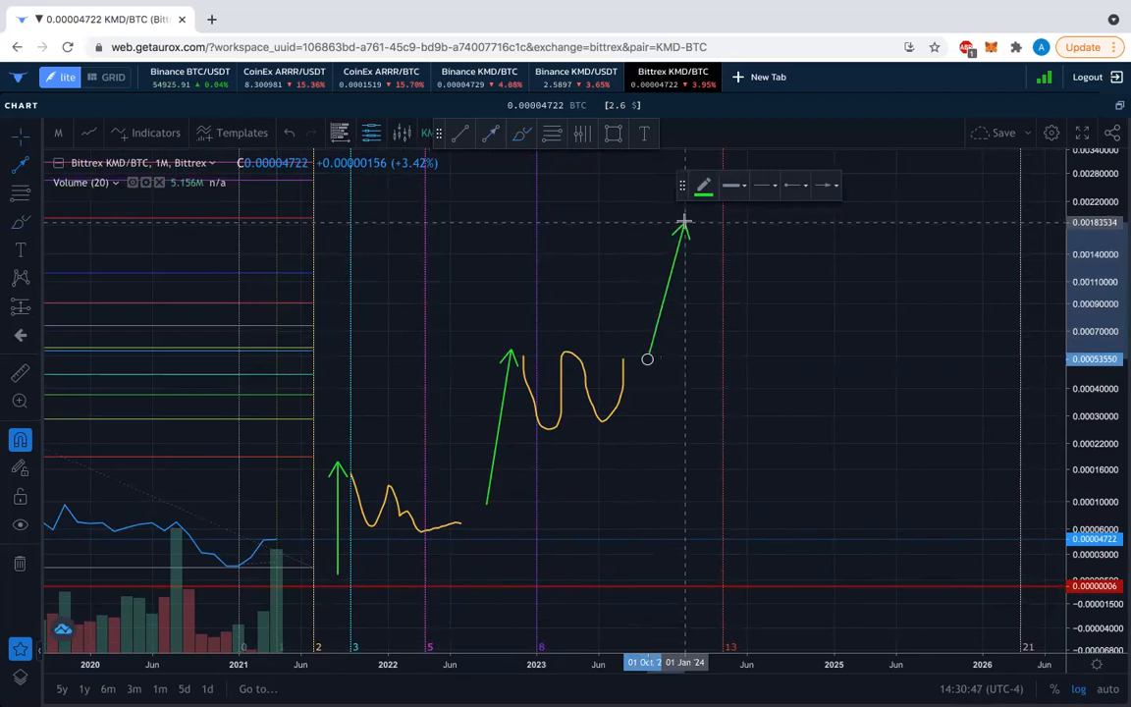
# Step: Finish the green arrow to 2024 highs and sketch a yellow pullback after the second rally
pyautogui.moveTo(648, 357); pyautogui.dragTo(742, 342)
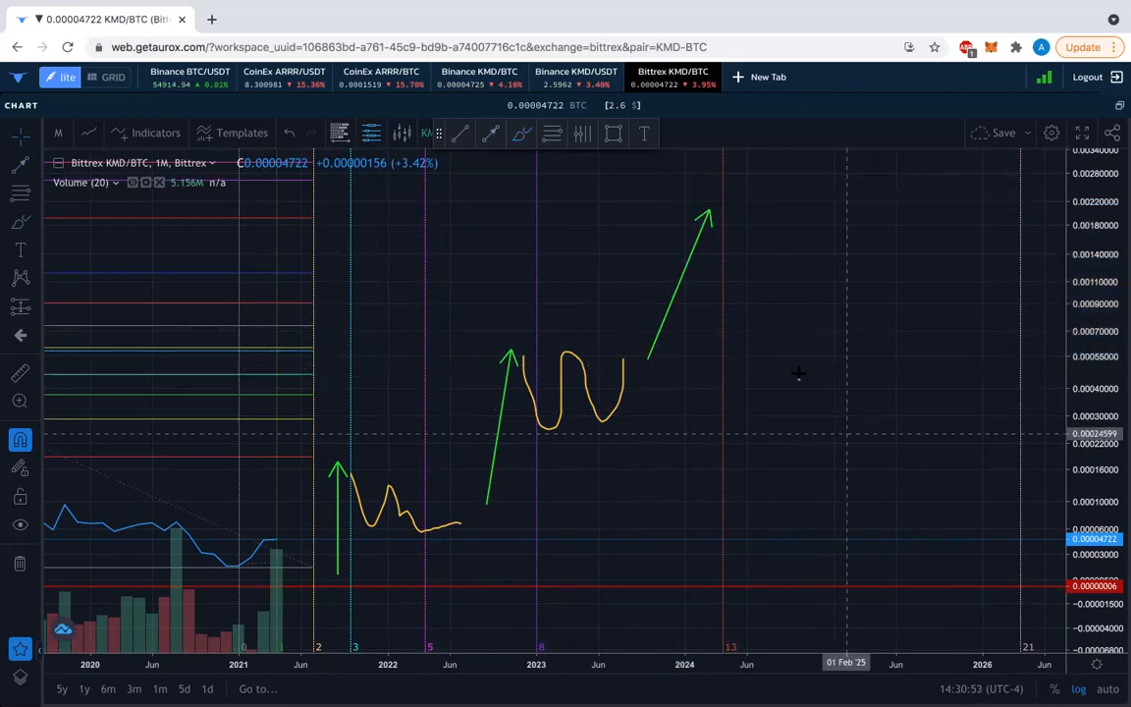
pyautogui.moveTo(625, 361)
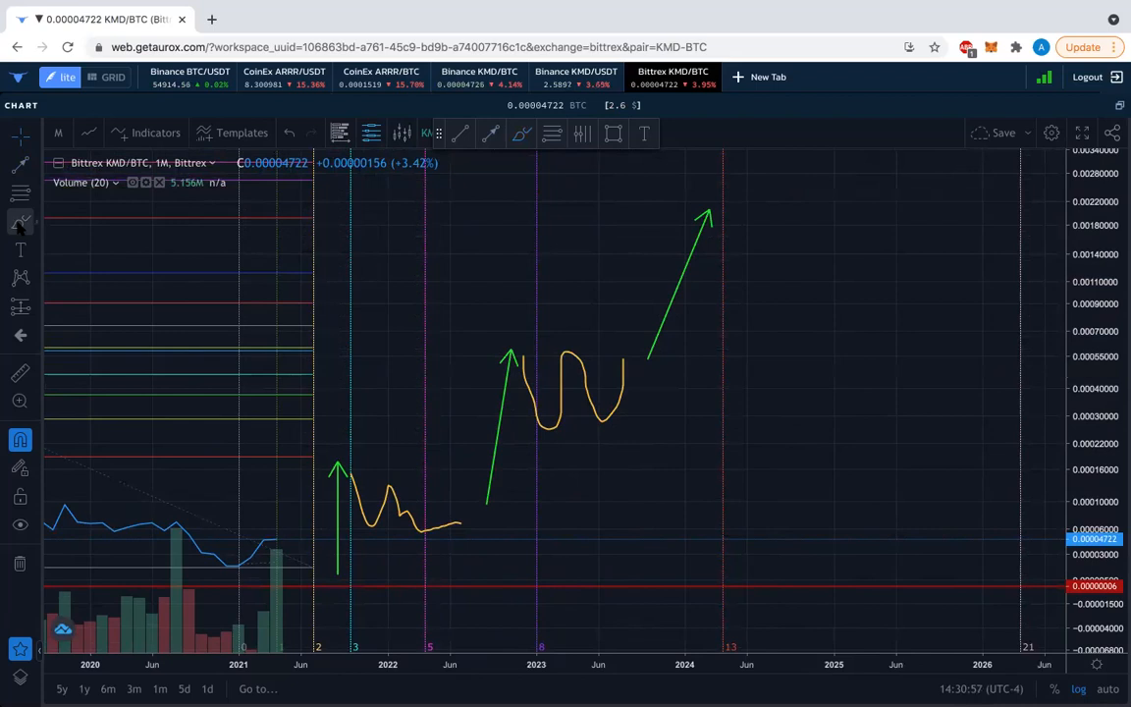
pyautogui.moveTo(20, 220)
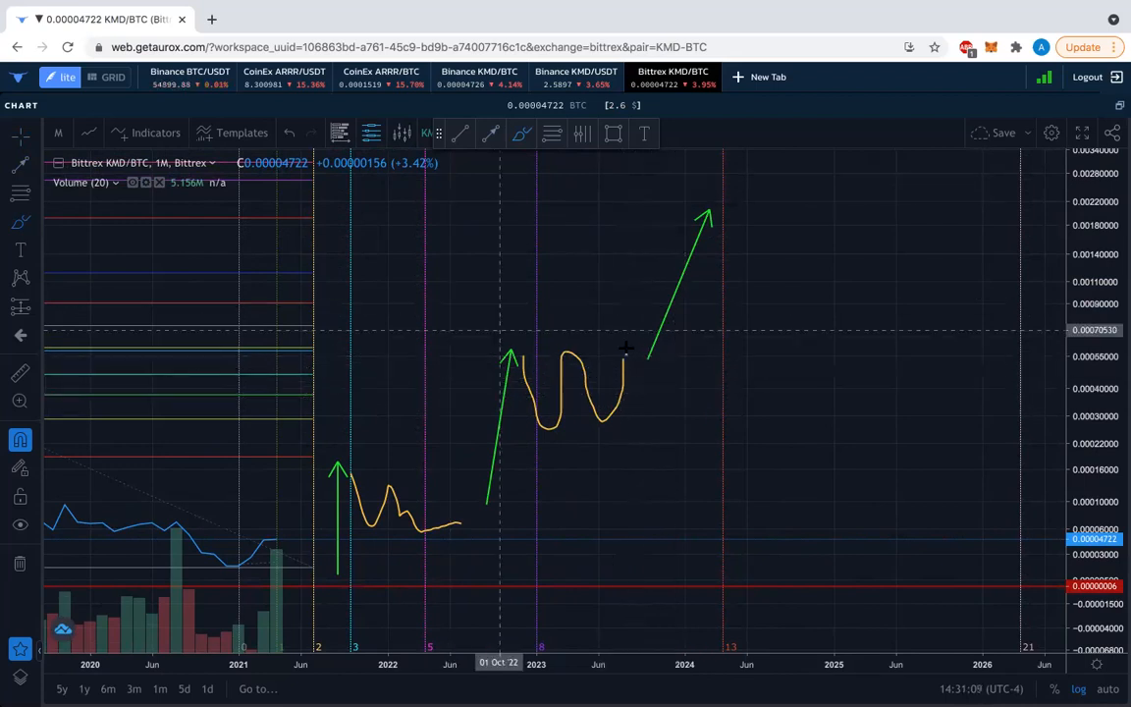
pyautogui.moveTo(626, 352); pyautogui.dragTo(711, 417)
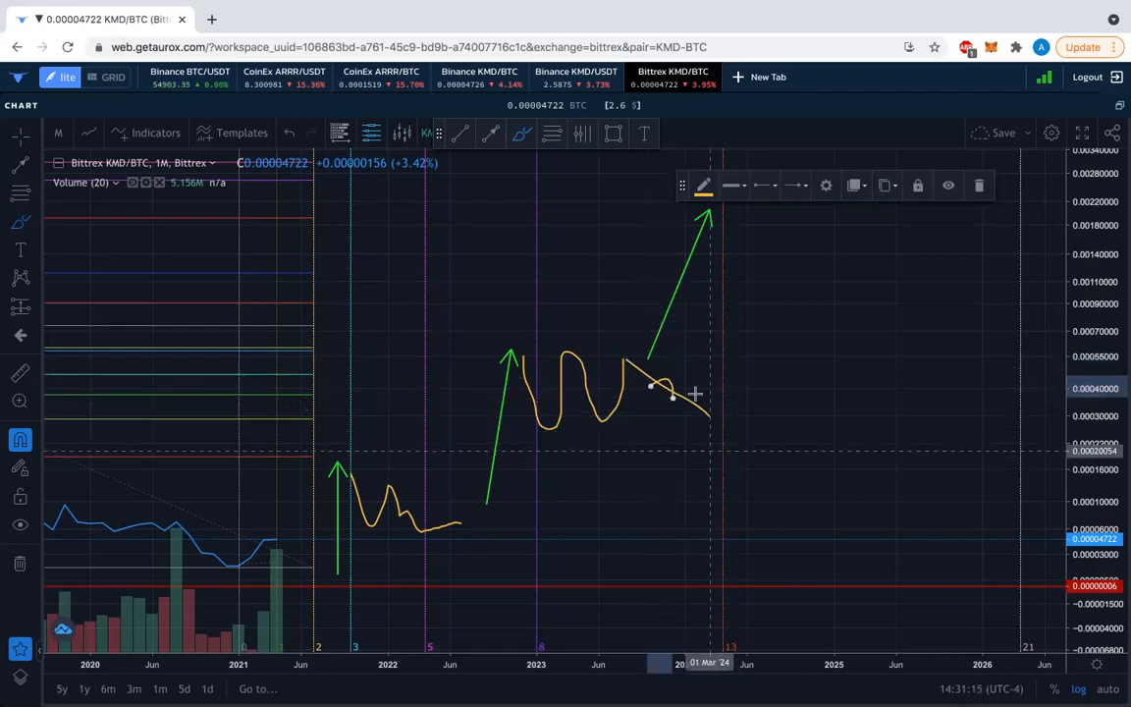
pyautogui.moveTo(658, 361)
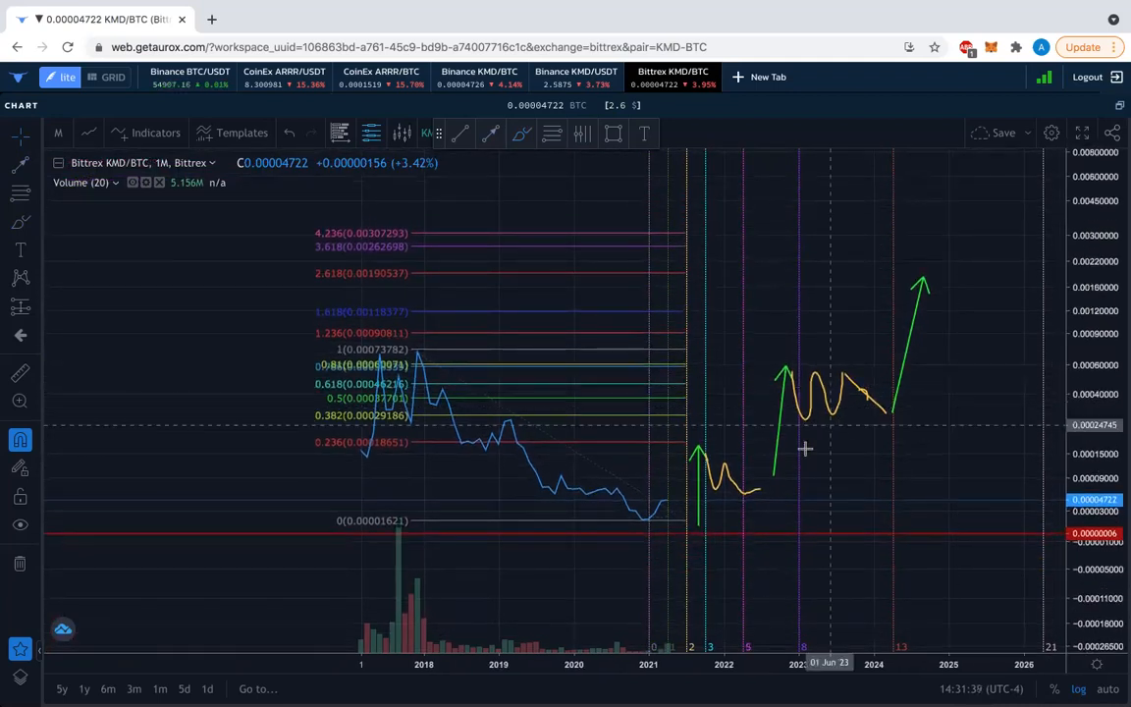
pyautogui.moveTo(786, 499)
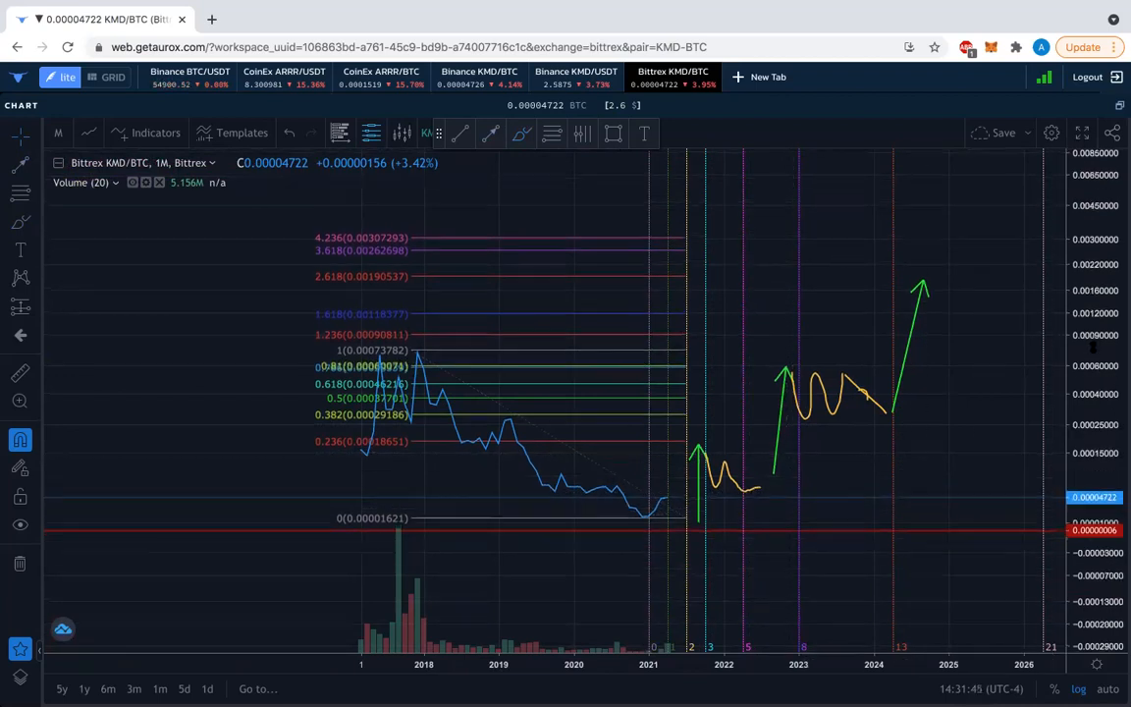
pyautogui.moveTo(868, 459)
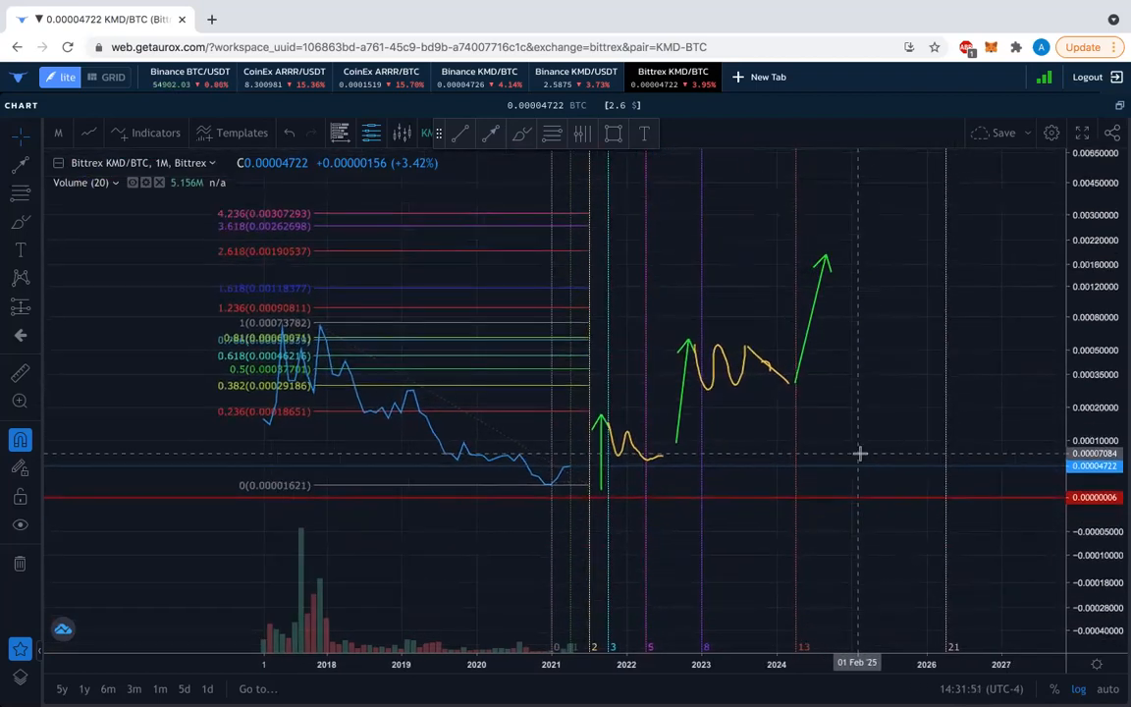
pyautogui.moveTo(872, 452)
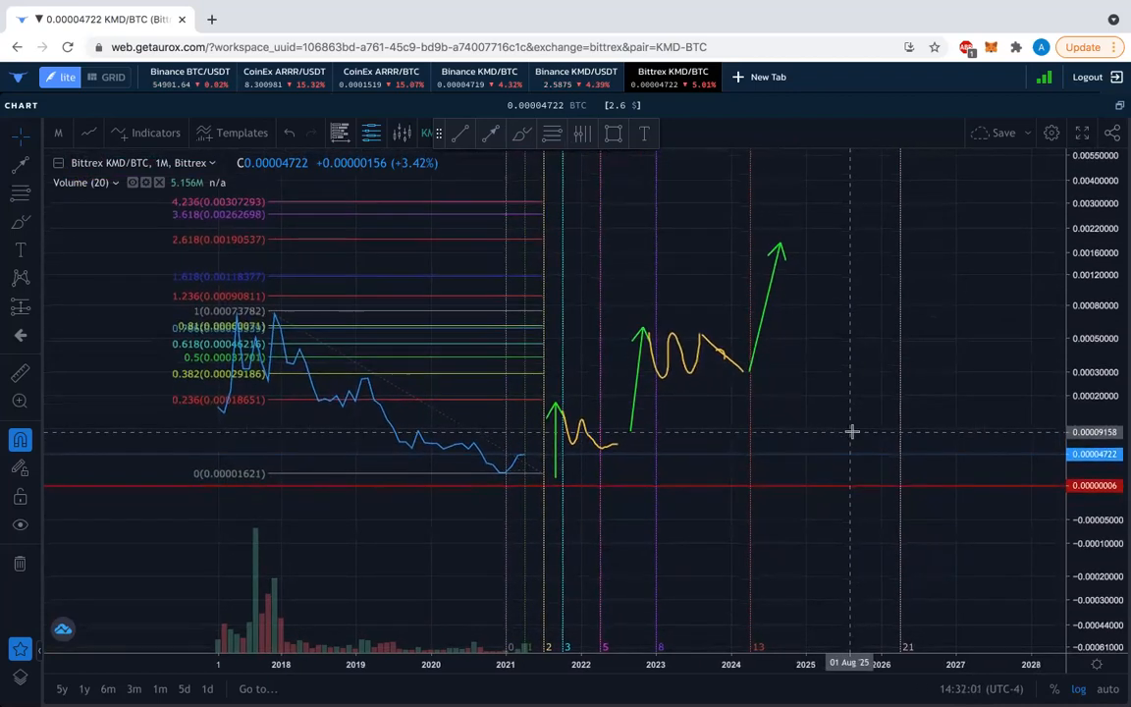
pyautogui.moveTo(532, 530)
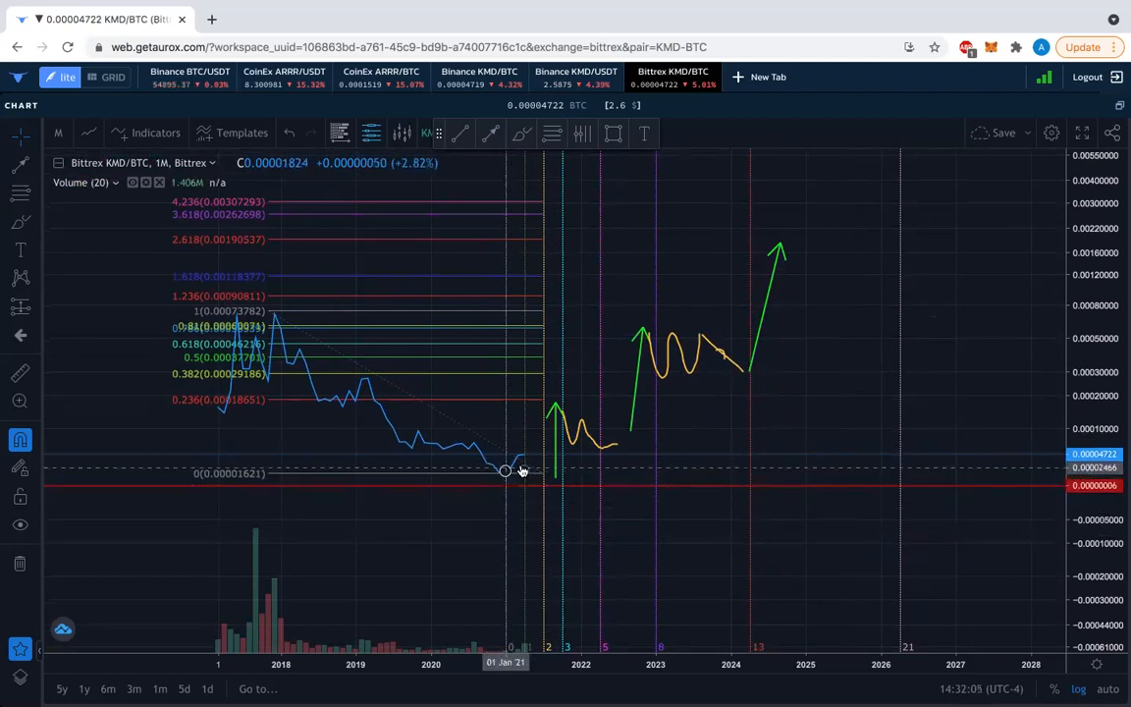
pyautogui.moveTo(510, 473)
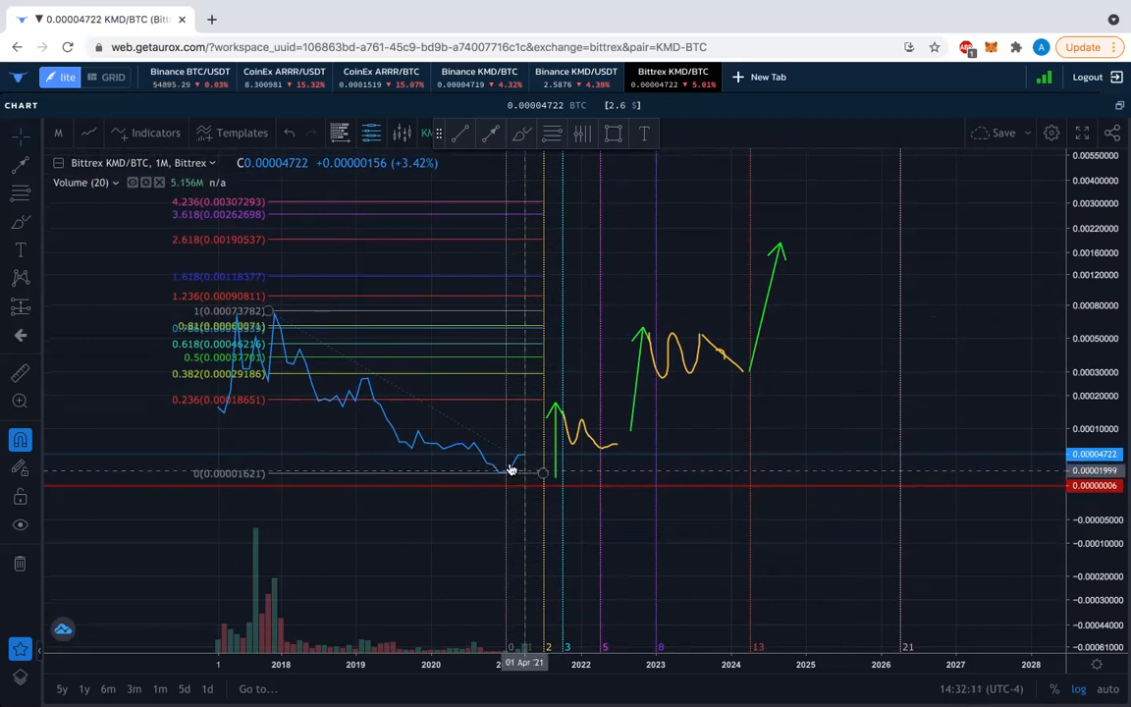
pyautogui.moveTo(609, 436)
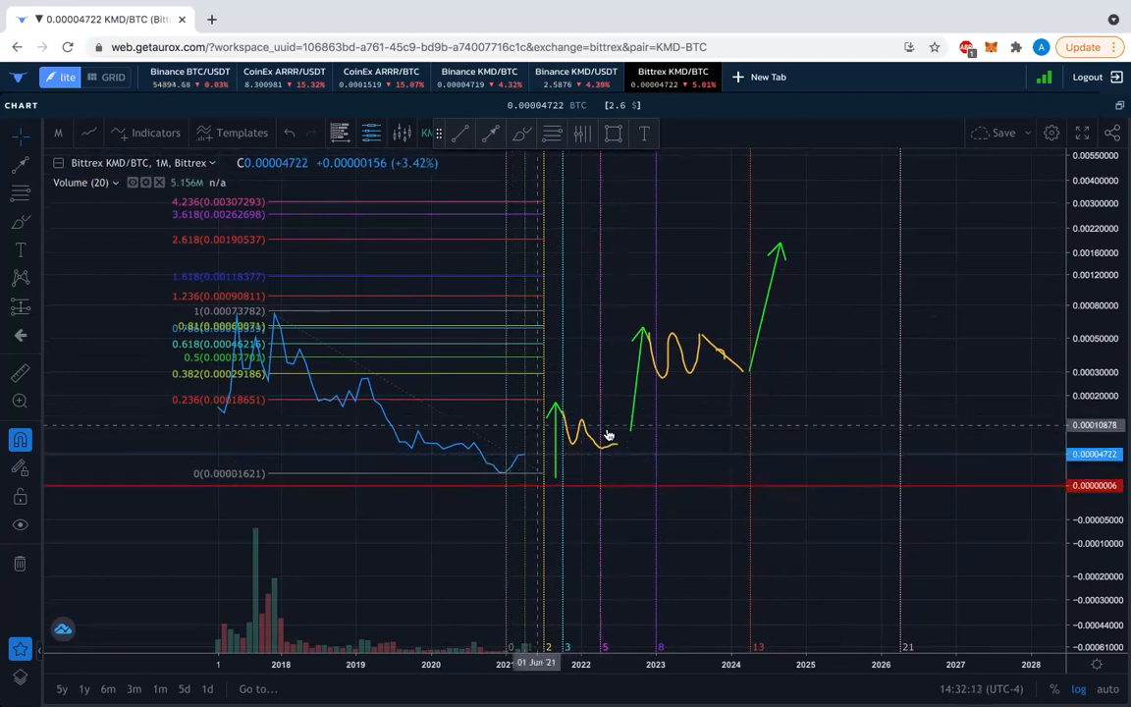
pyautogui.moveTo(915, 271)
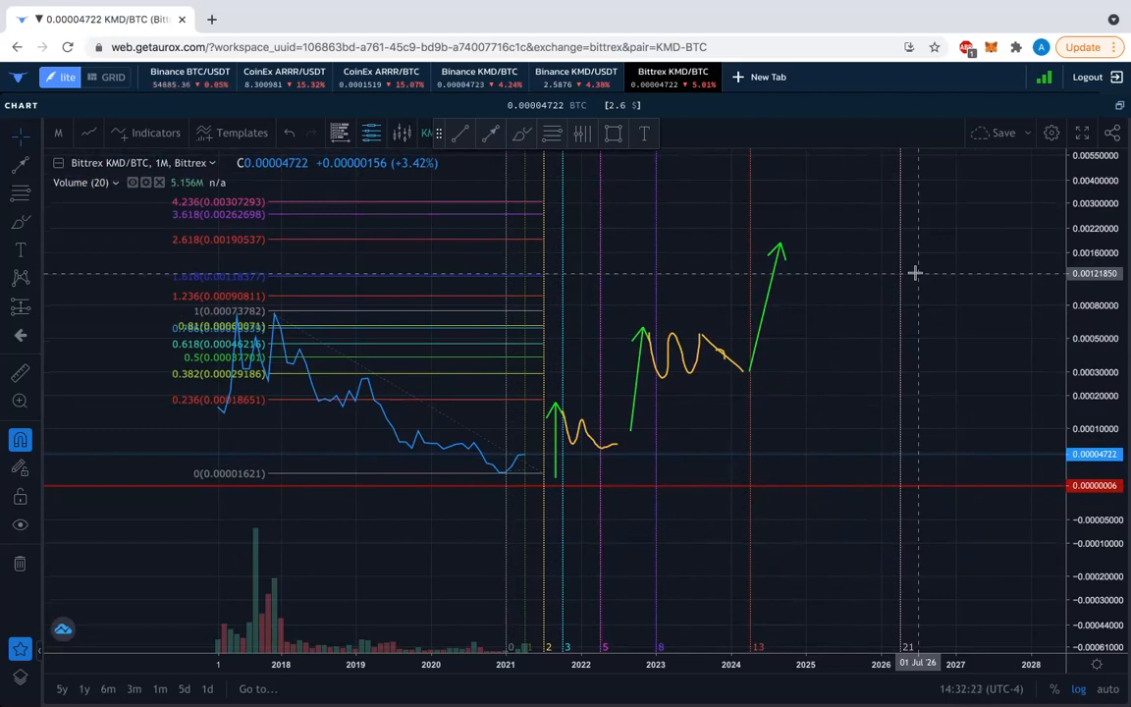
pyautogui.moveTo(805, 332)
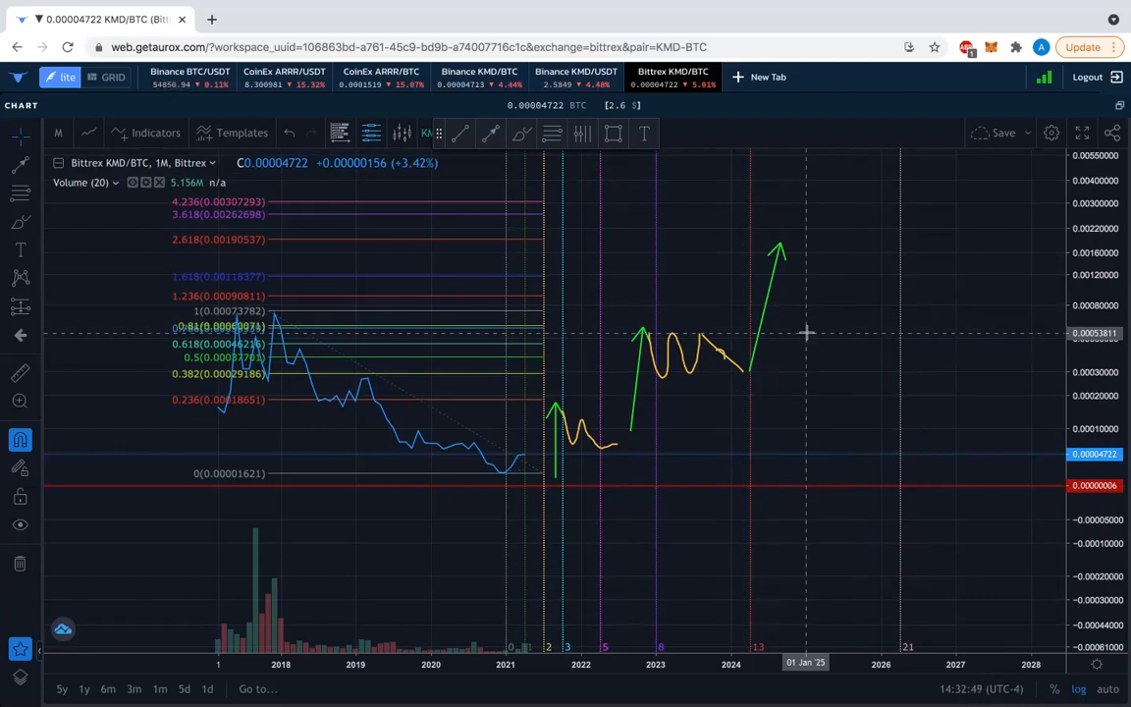
pyautogui.moveTo(874, 381)
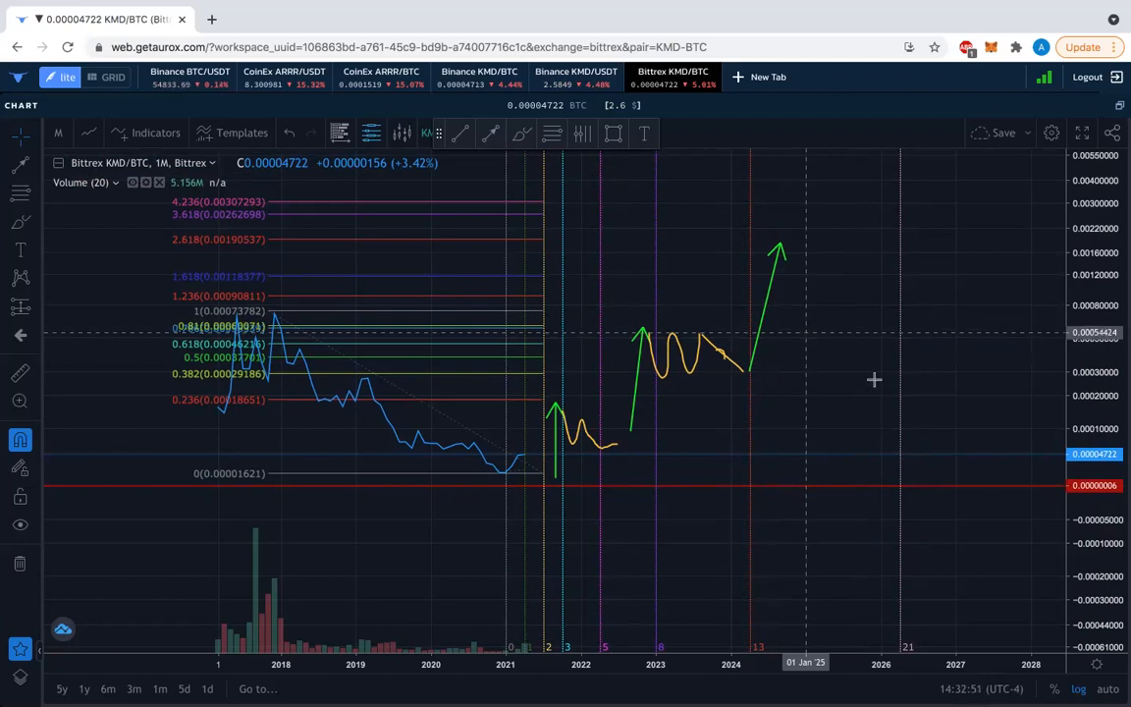
pyautogui.moveTo(956, 518)
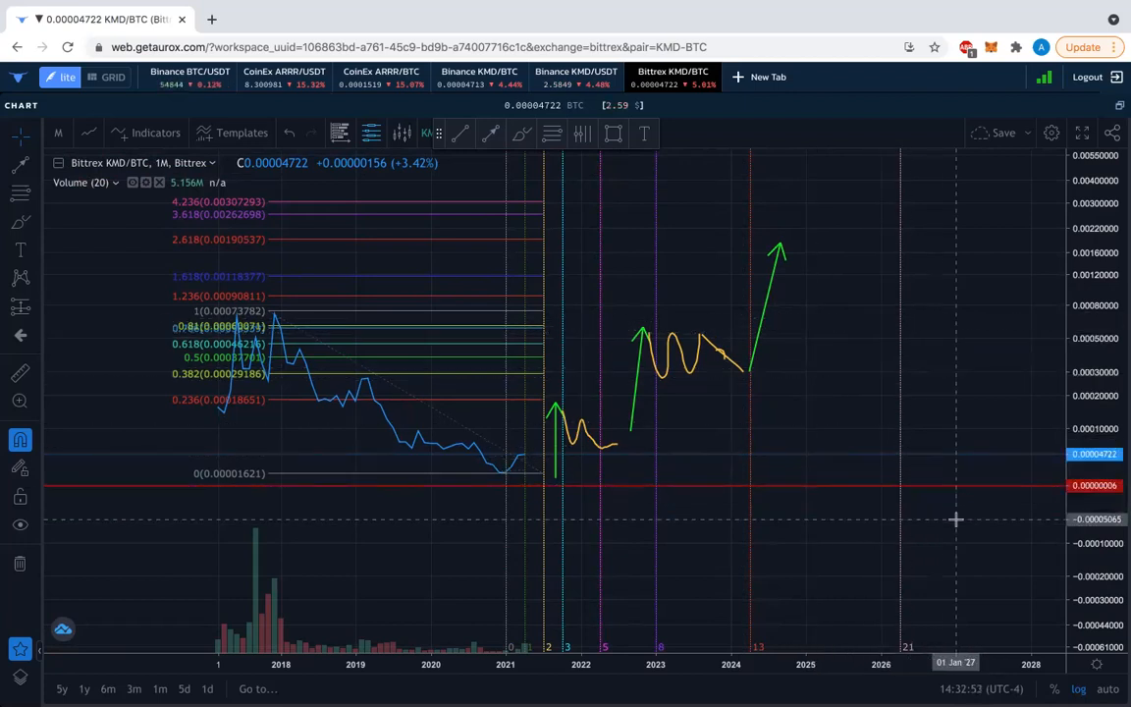